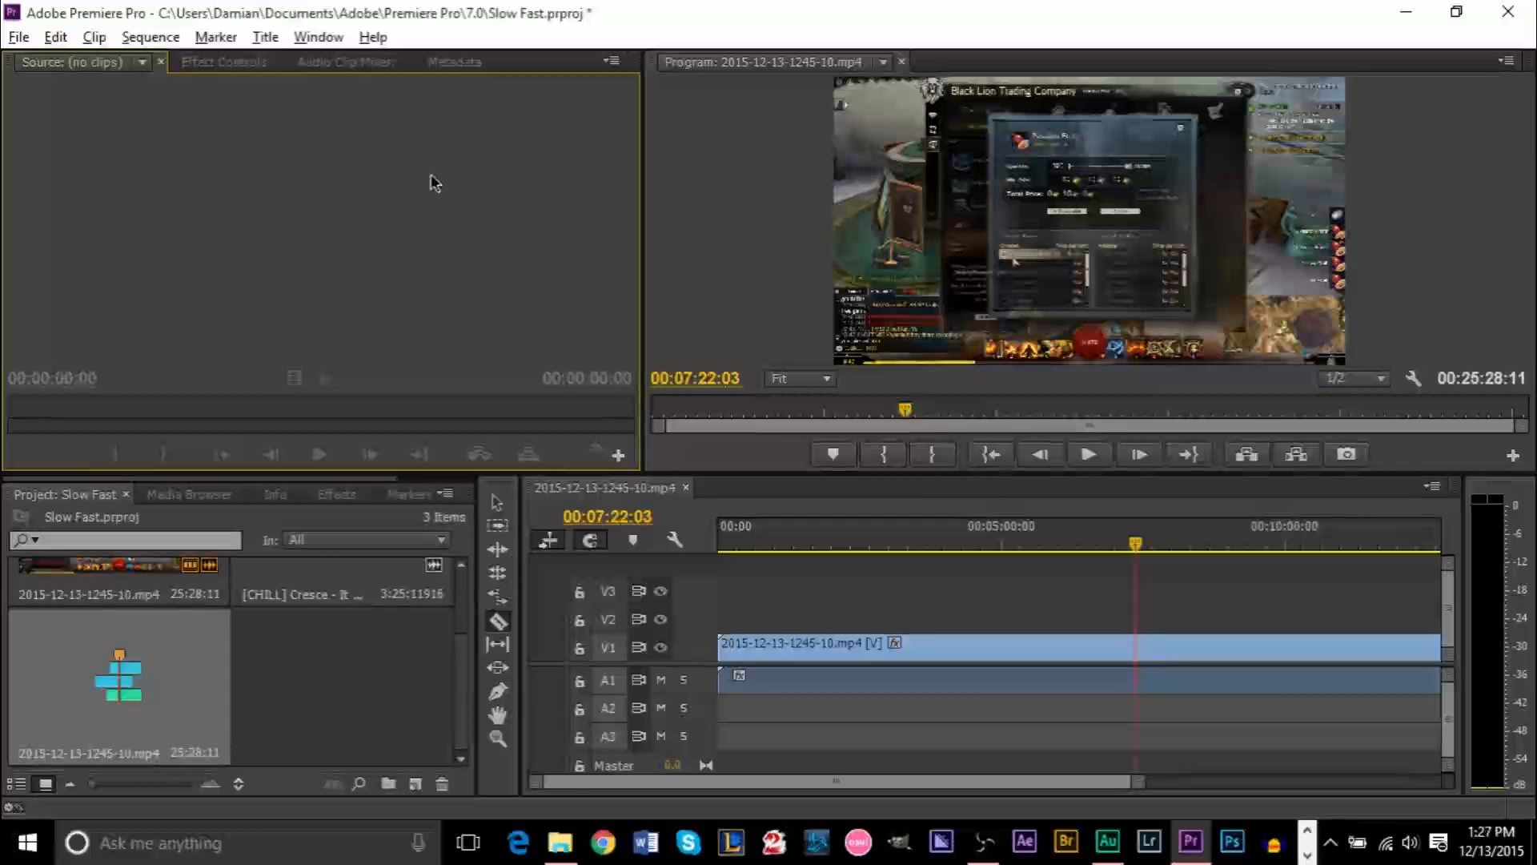
pyautogui.moveTo(767, 473)
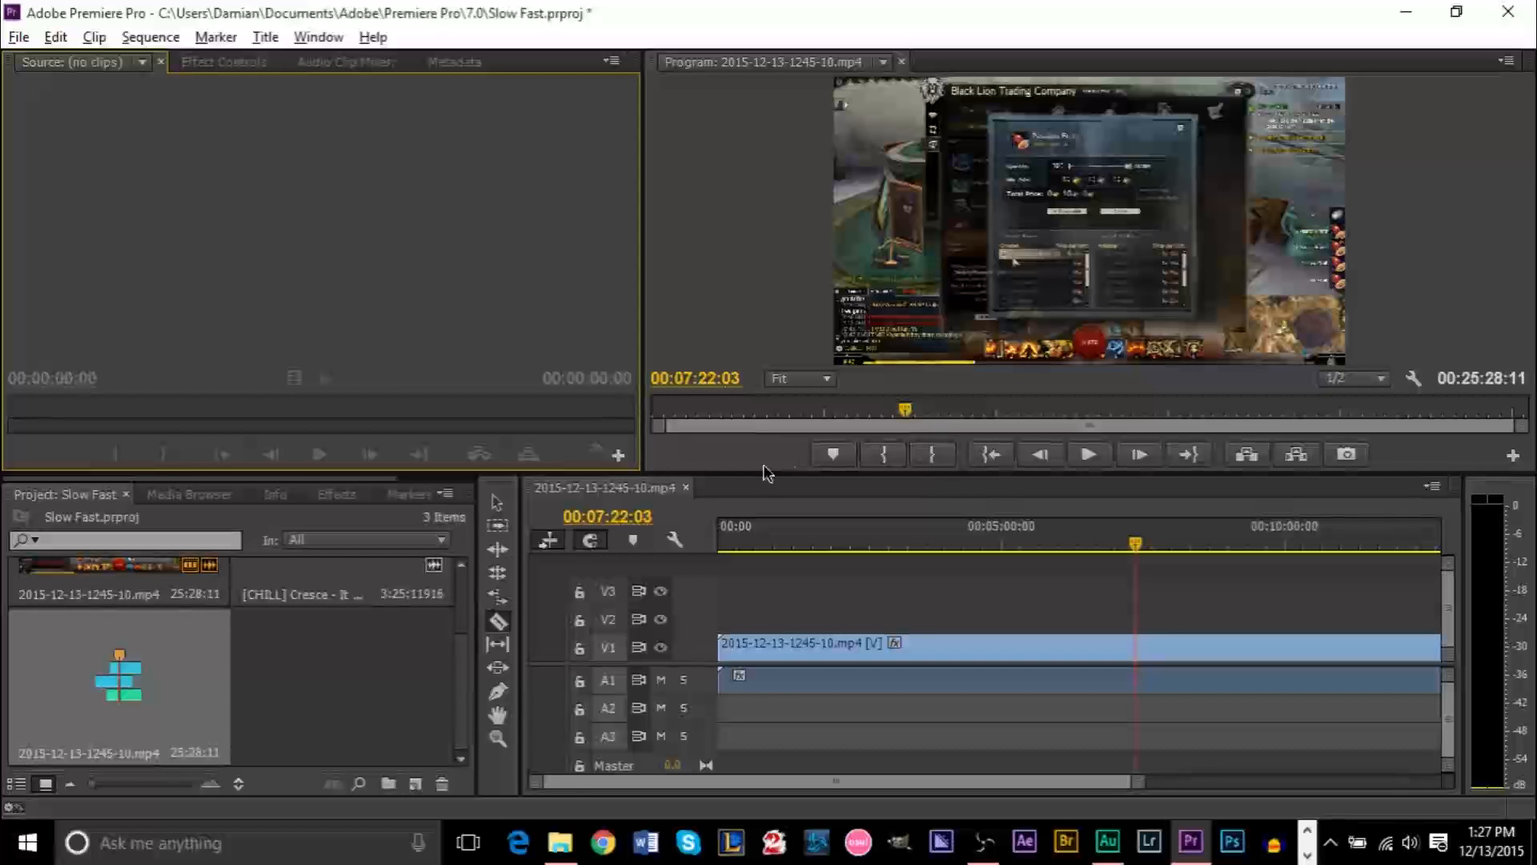
pyautogui.moveTo(1067, 545)
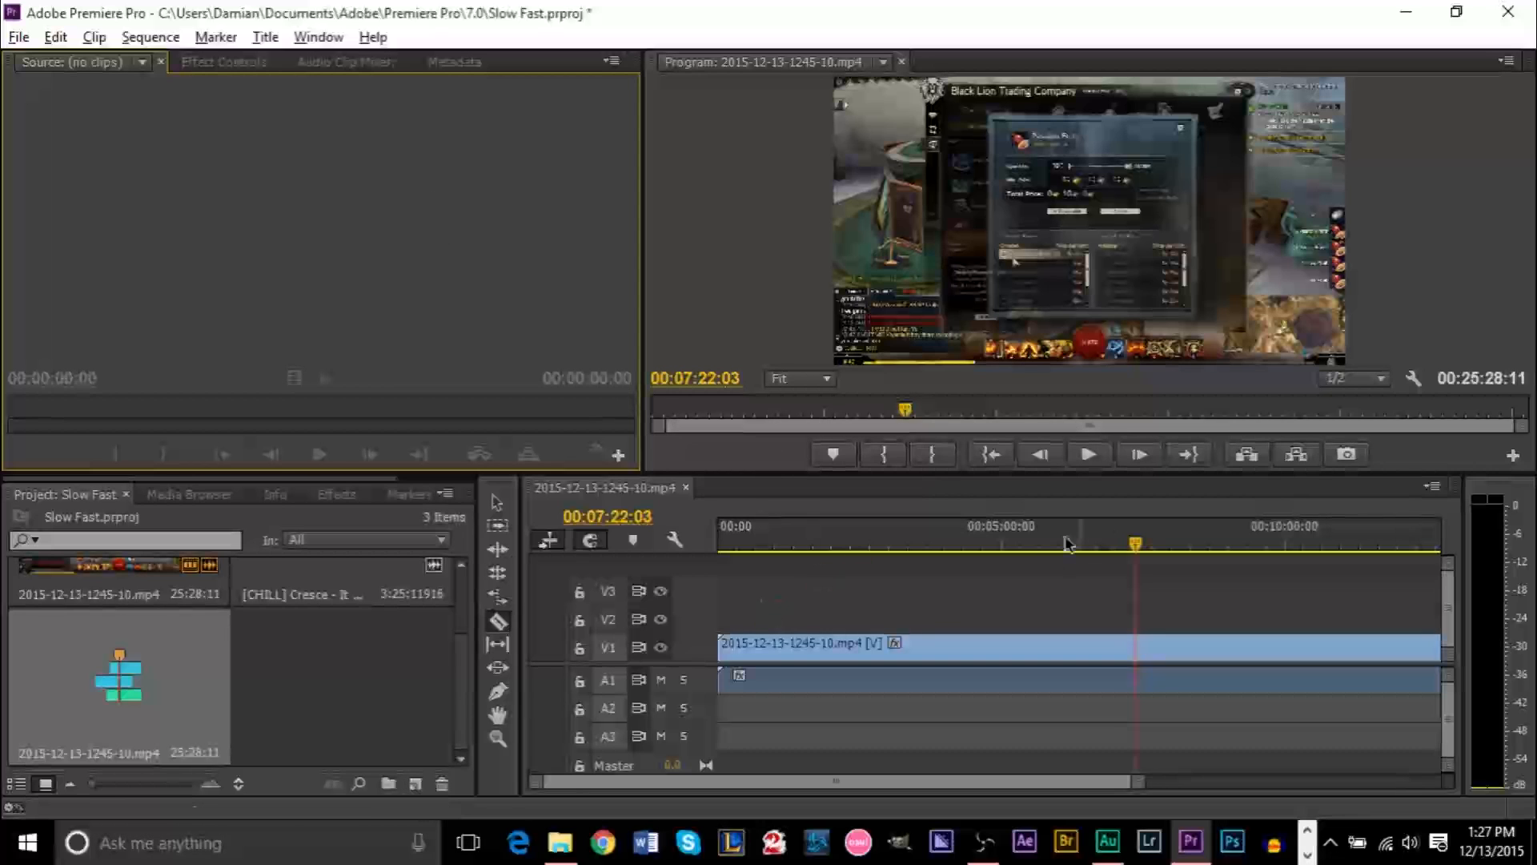
pyautogui.moveTo(1008, 556)
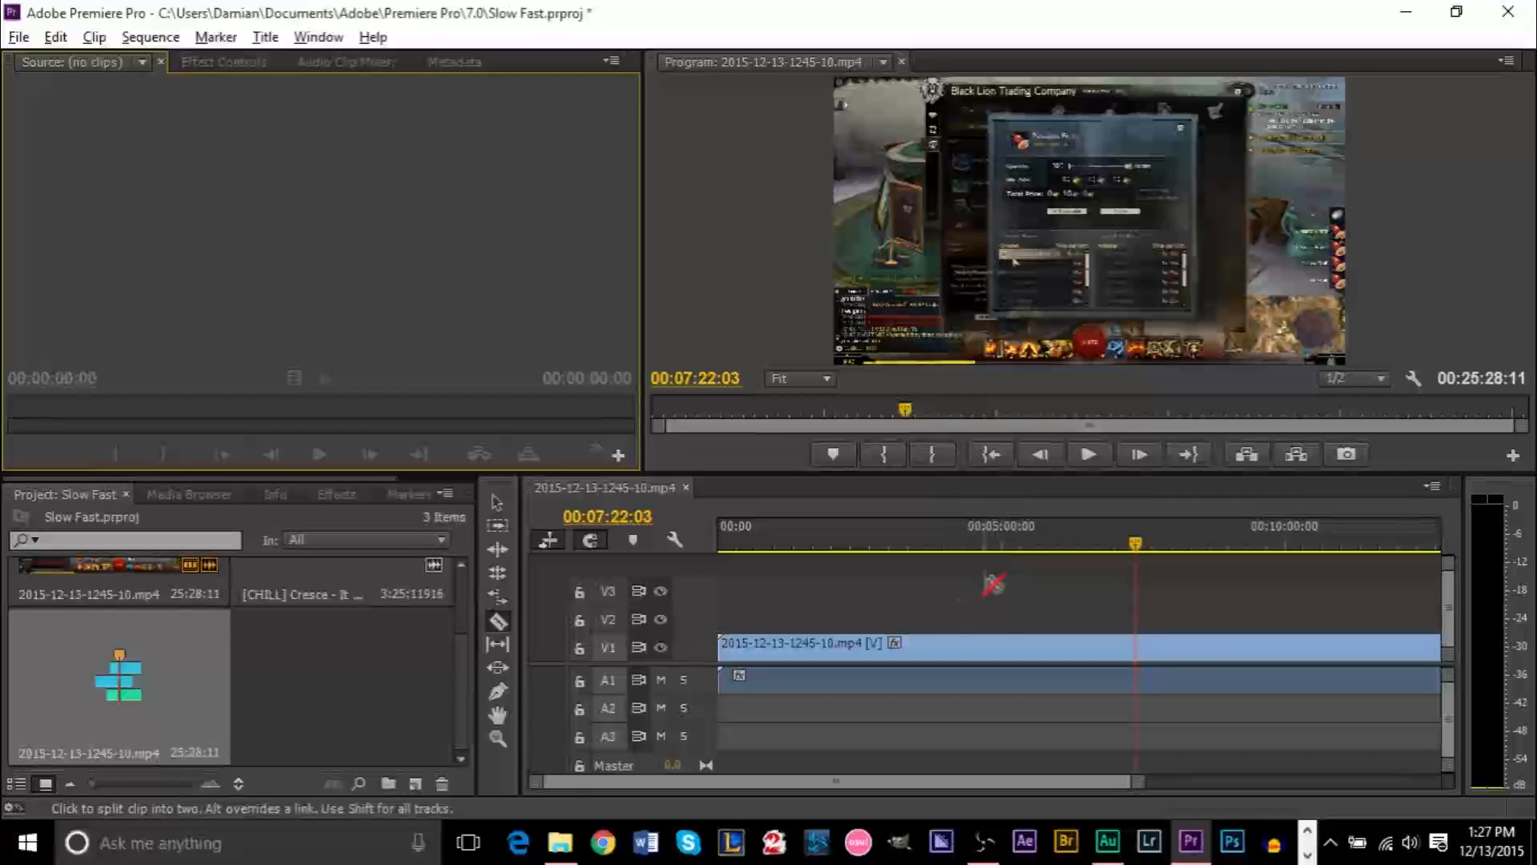
pyautogui.moveTo(1000, 550)
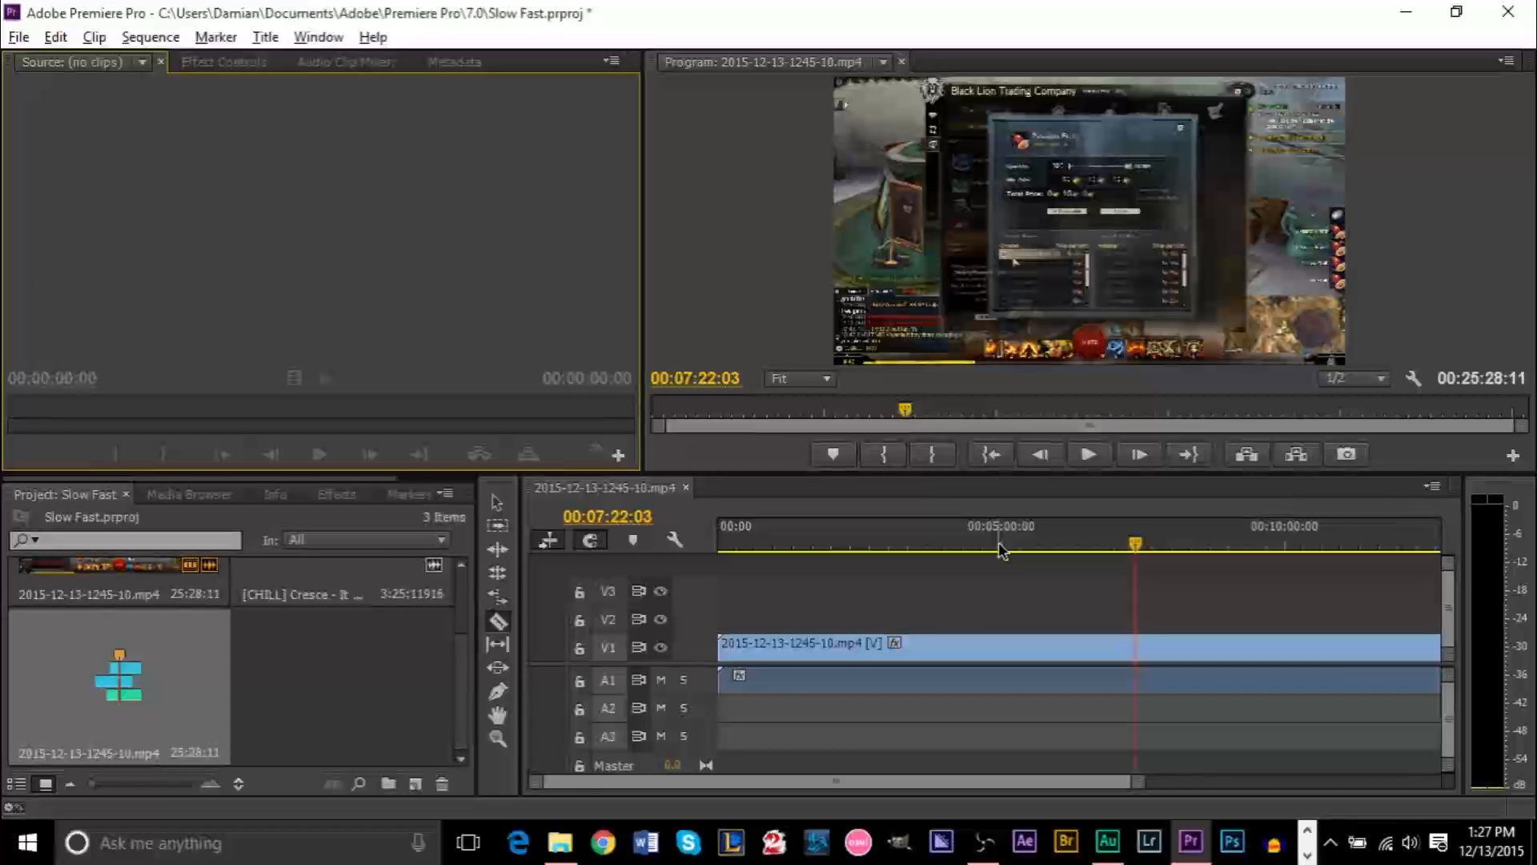
pyautogui.moveTo(1000, 569)
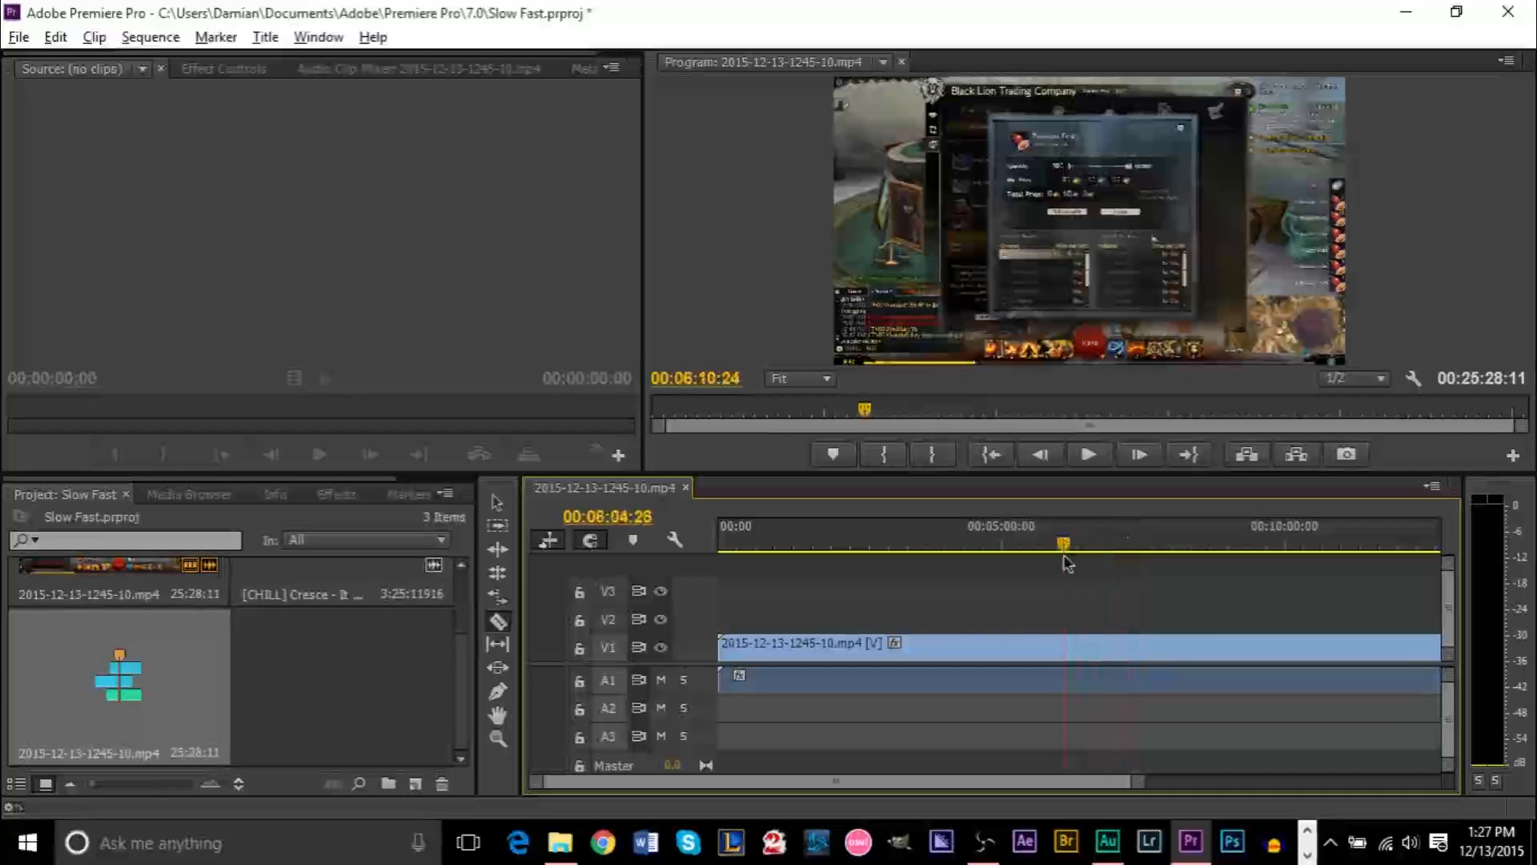
# Razor-cut the gameplay clip at 3:29 and 7:53, leaving three pieces
pyautogui.click(853, 543)
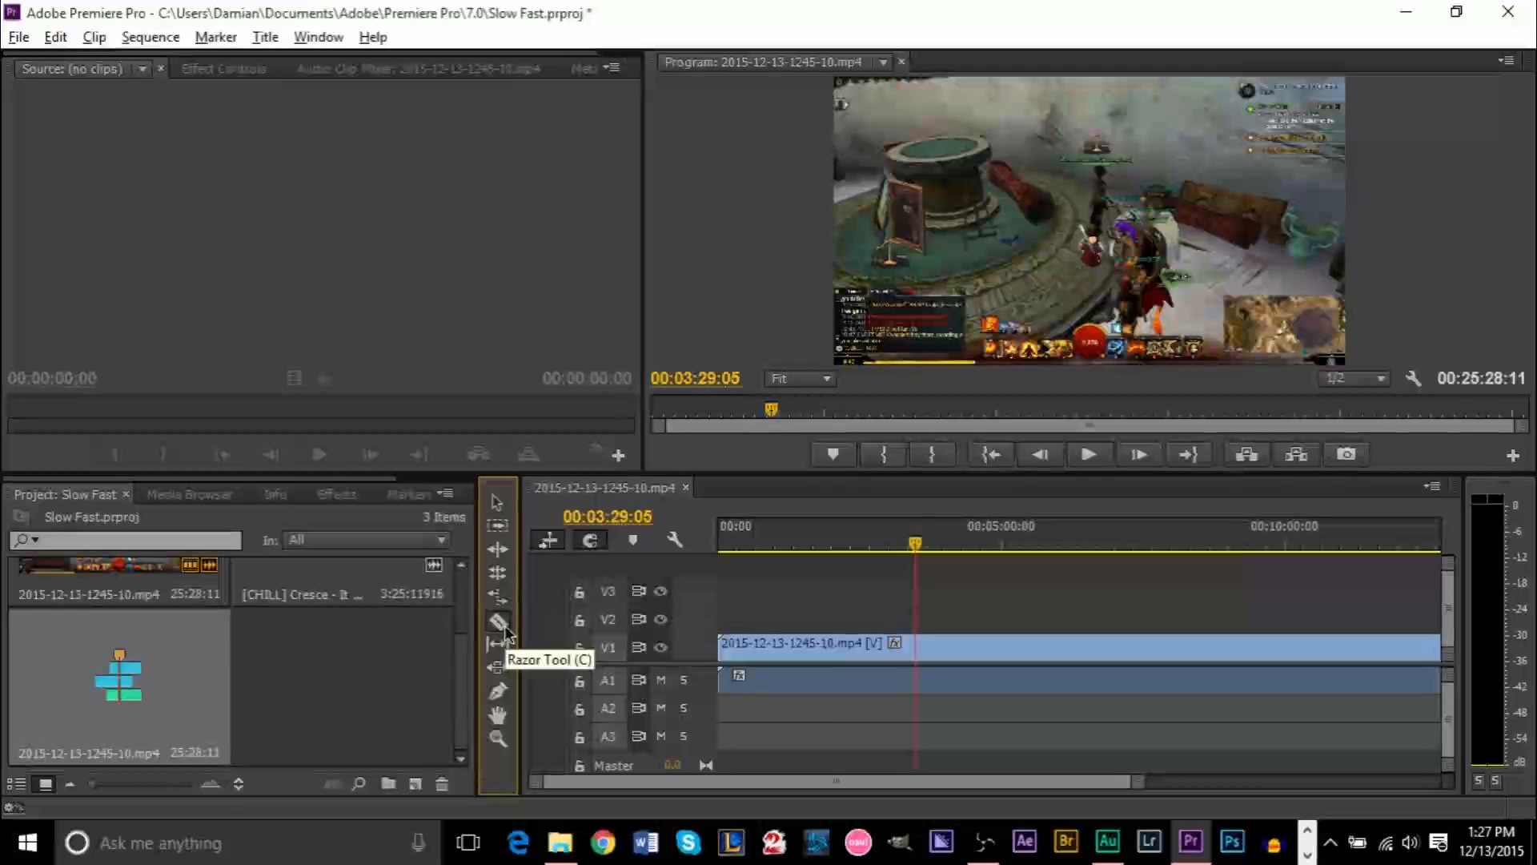
pyautogui.moveTo(508, 571)
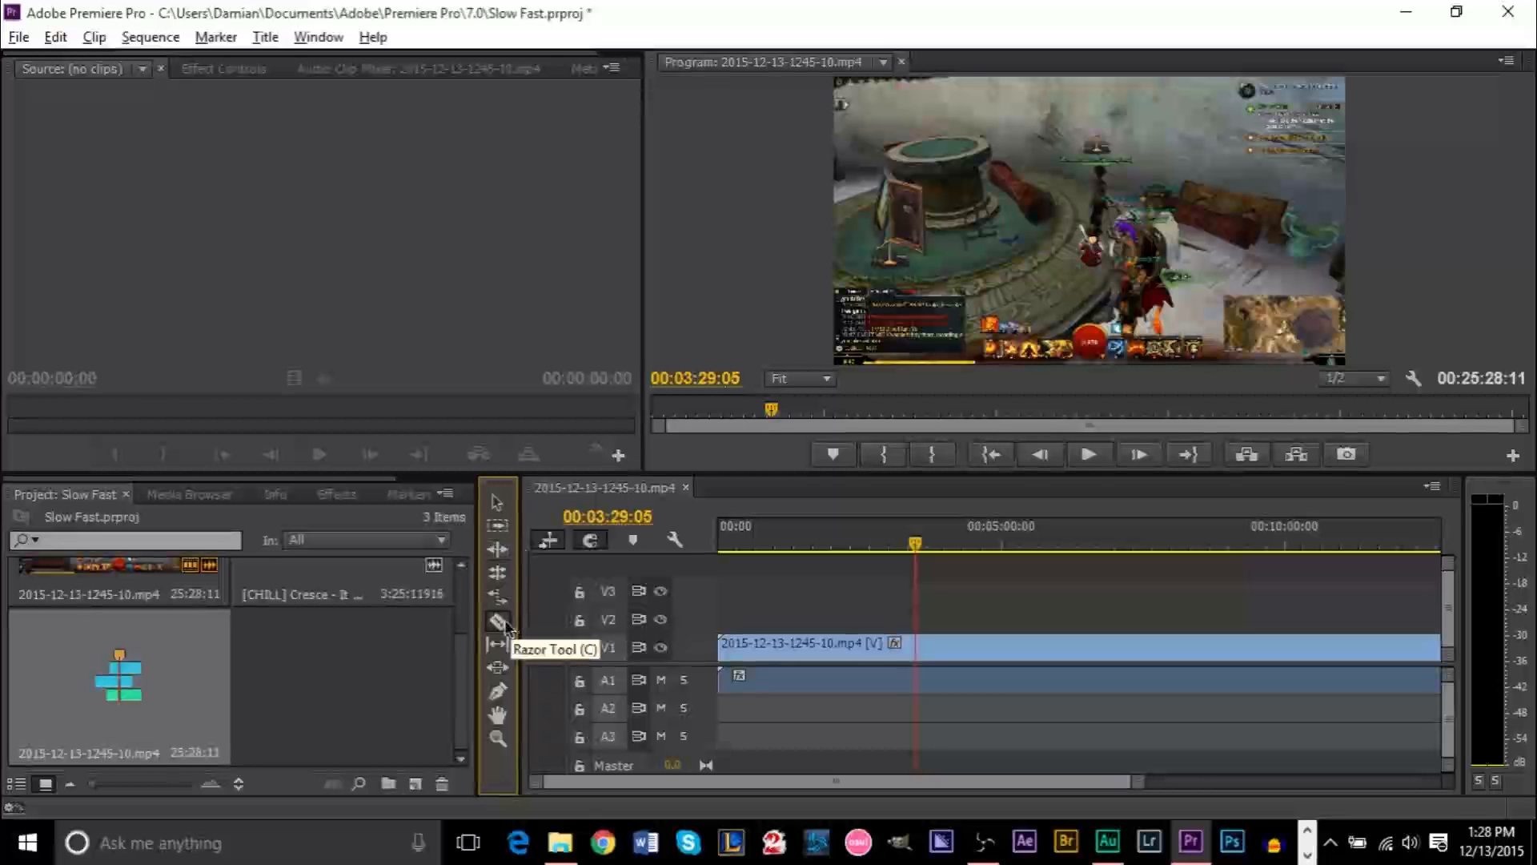
pyautogui.click(498, 622)
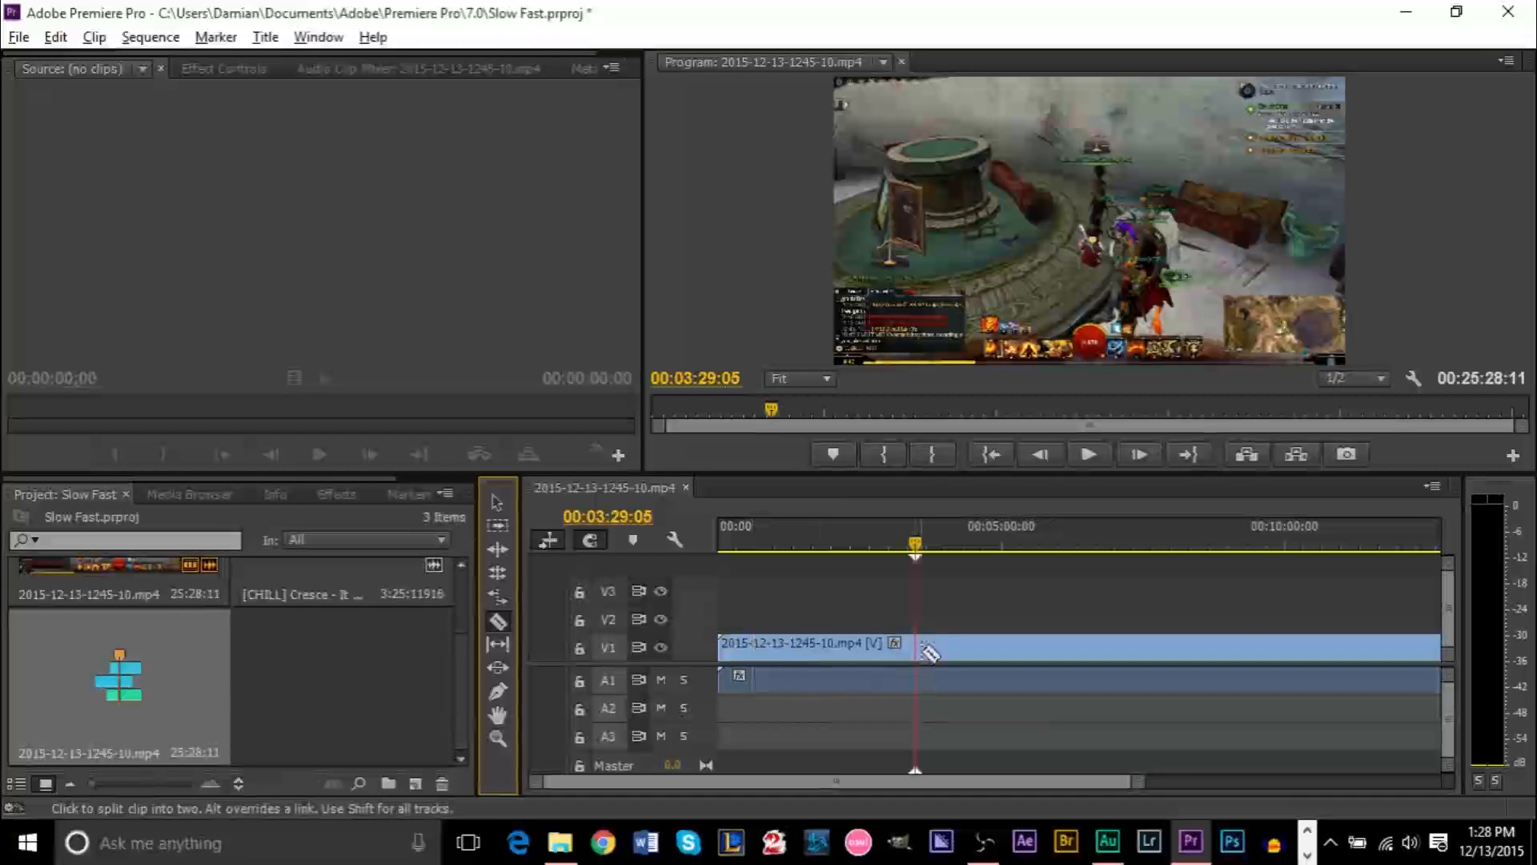
pyautogui.click(915, 646)
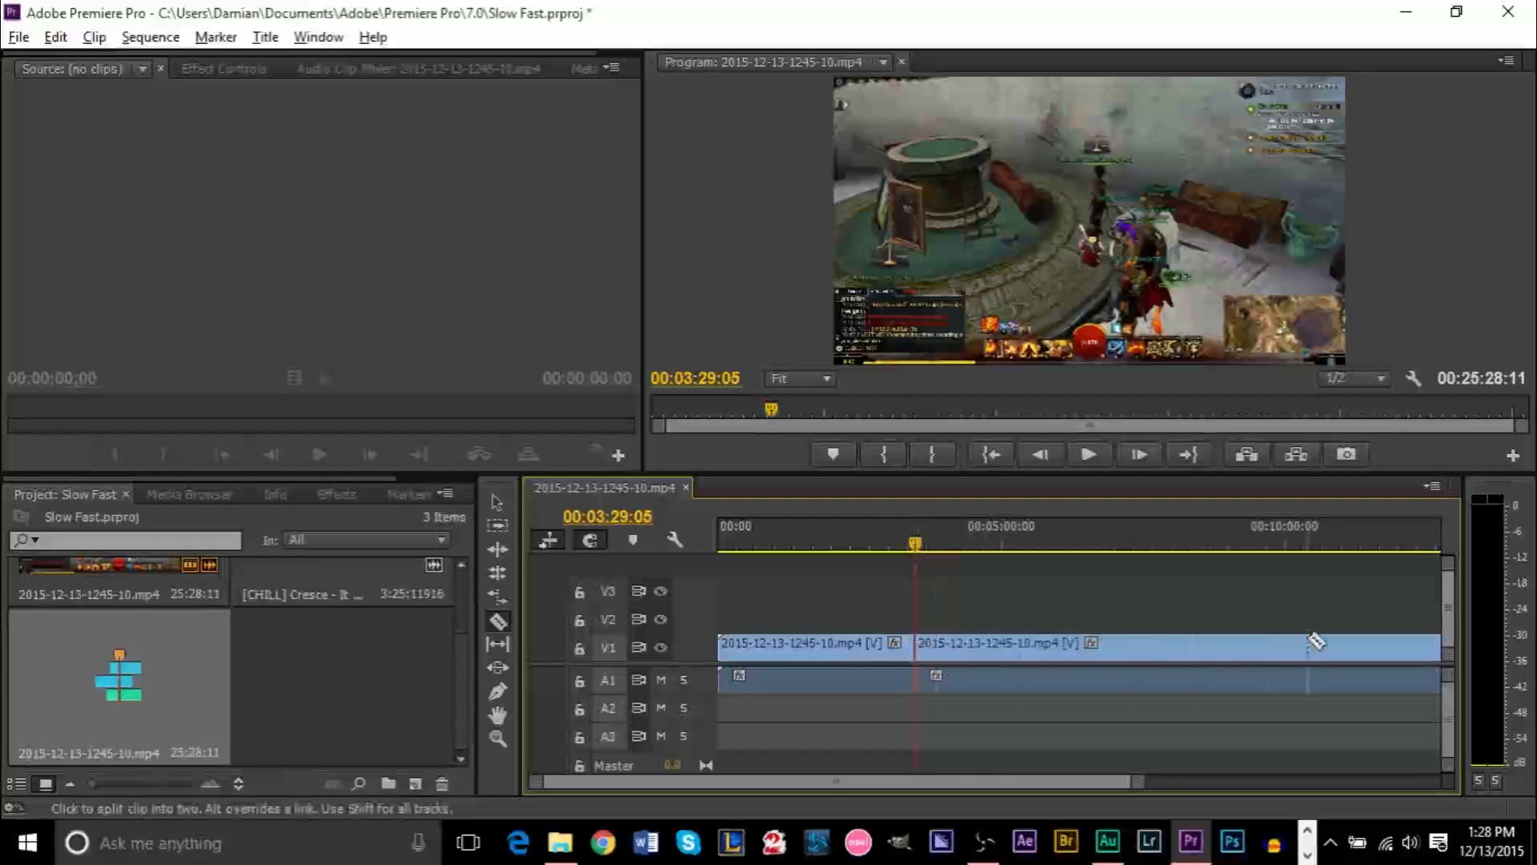
pyautogui.moveTo(1153, 643)
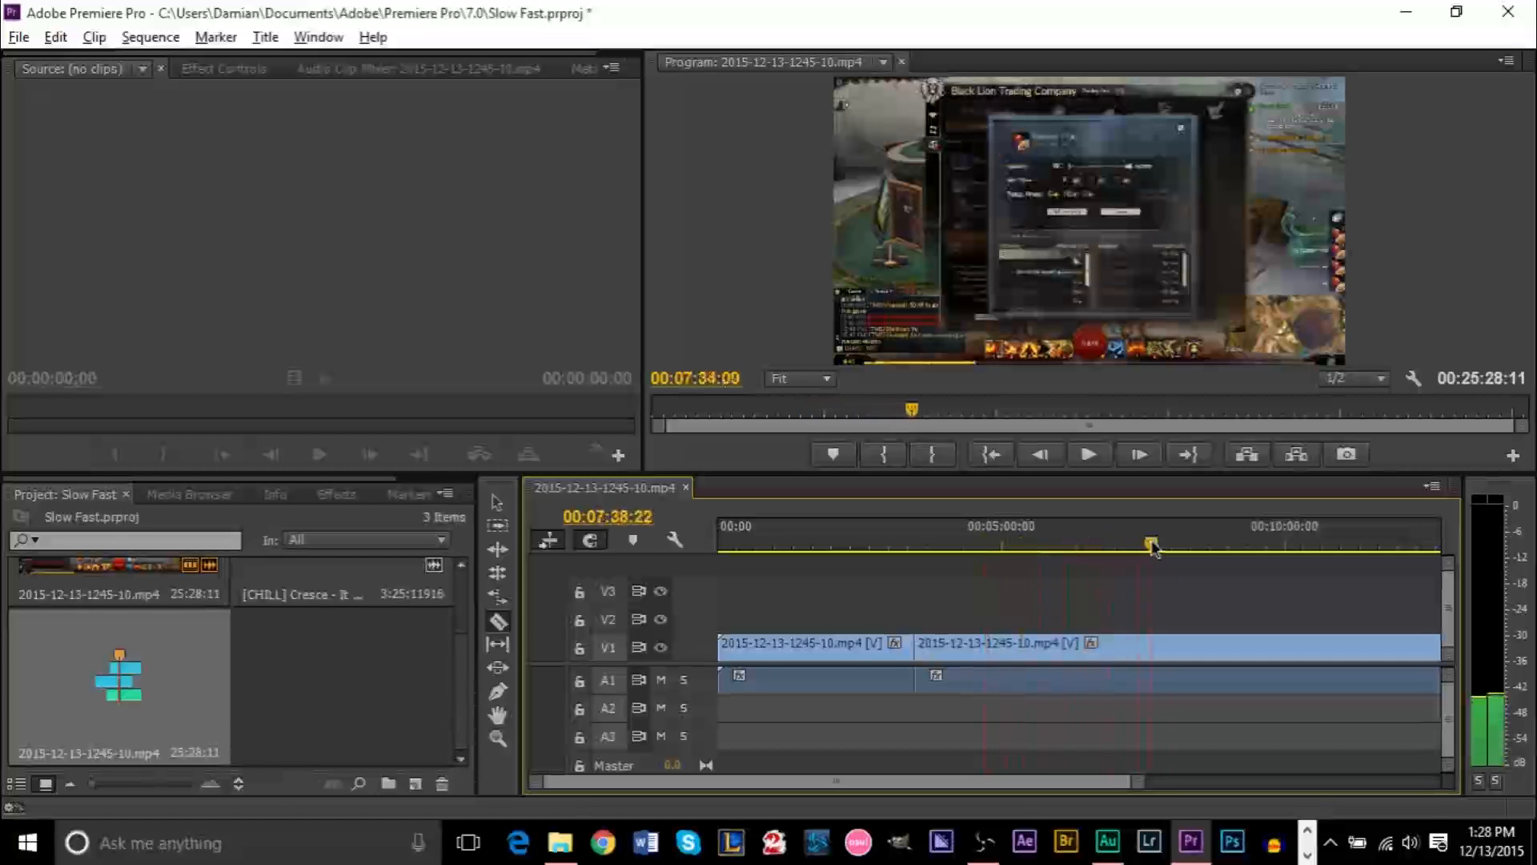
pyautogui.click(1137, 545)
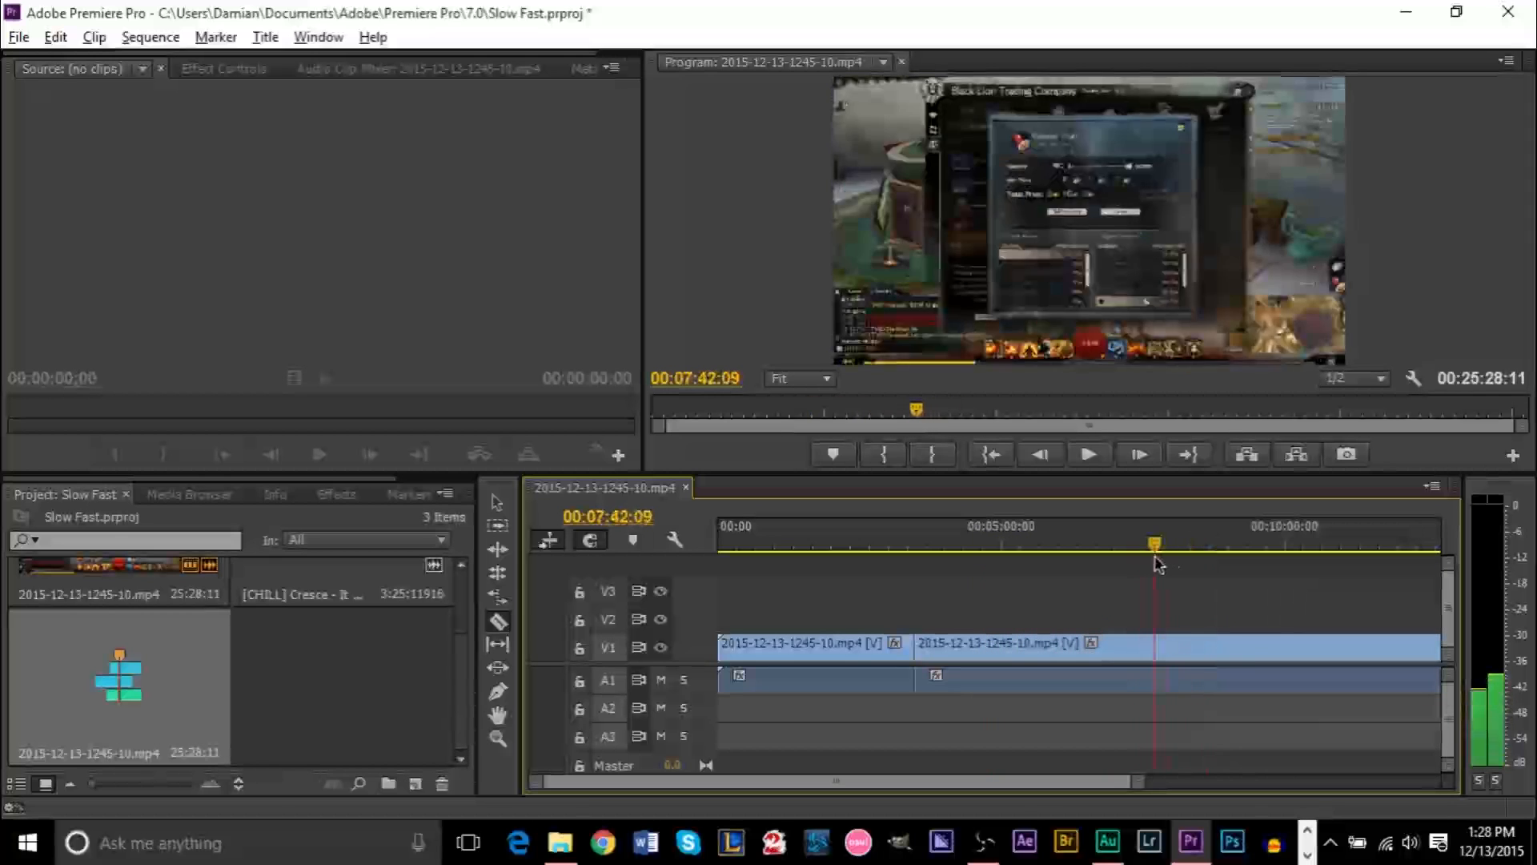
pyautogui.click(1165, 542)
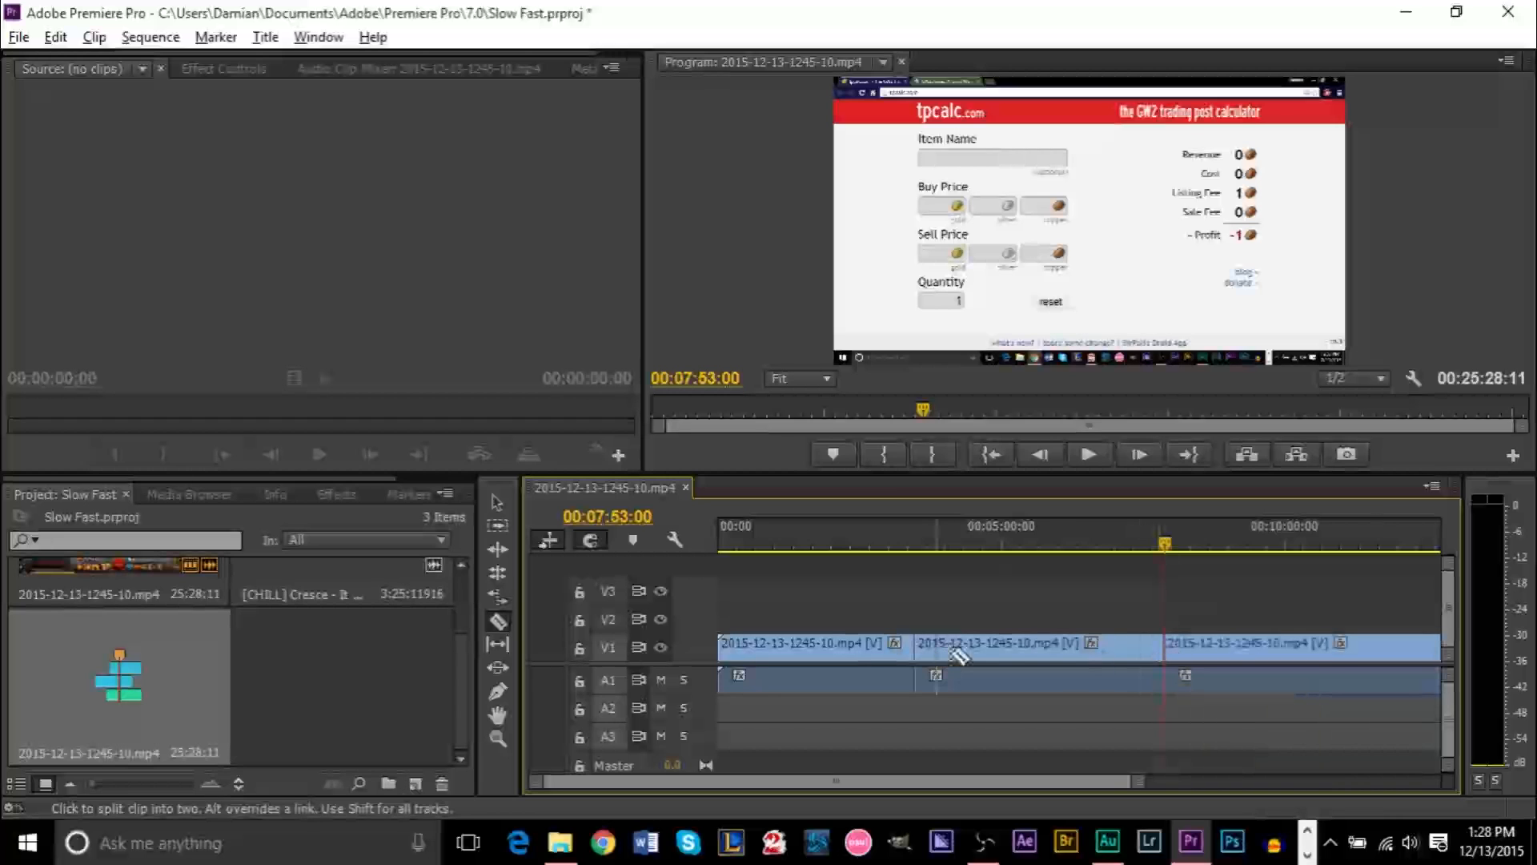
pyautogui.click(499, 503)
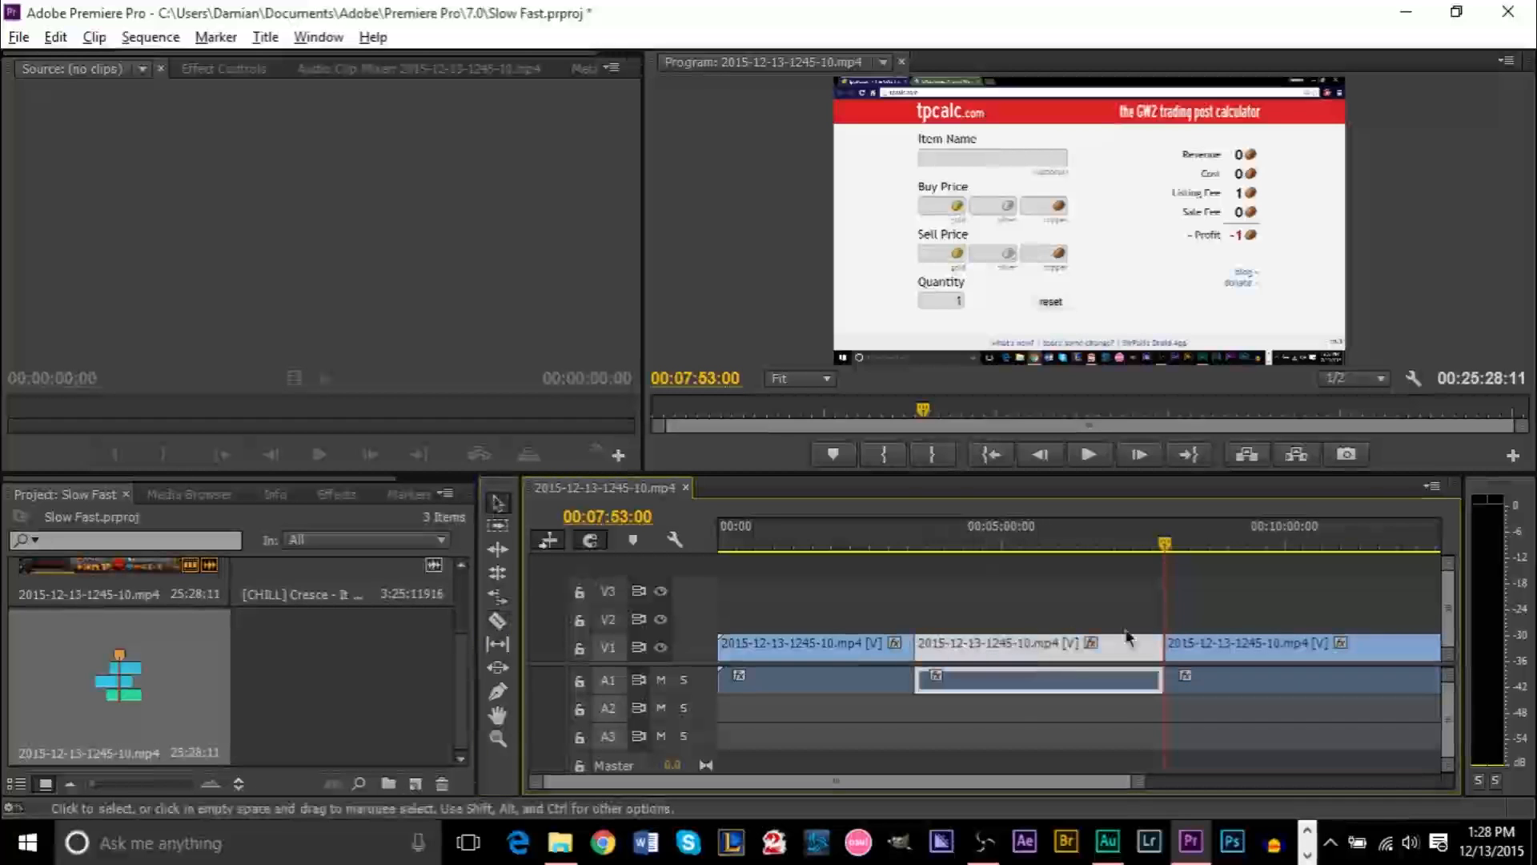
# Set the middle clip's speed to 300% in Speed/Duration
pyautogui.click(800, 643)
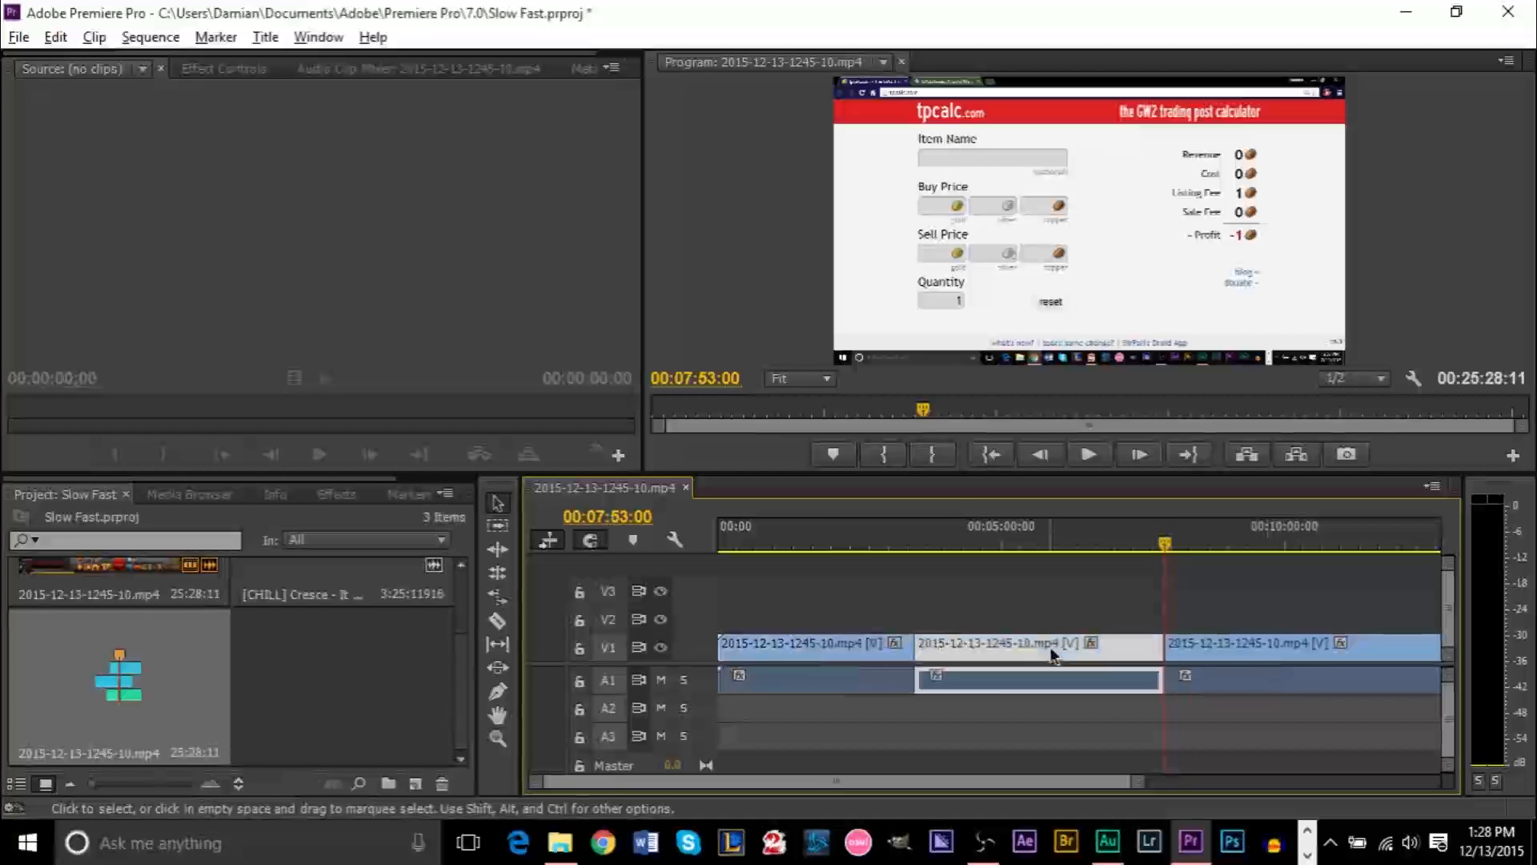
pyautogui.click(812, 643)
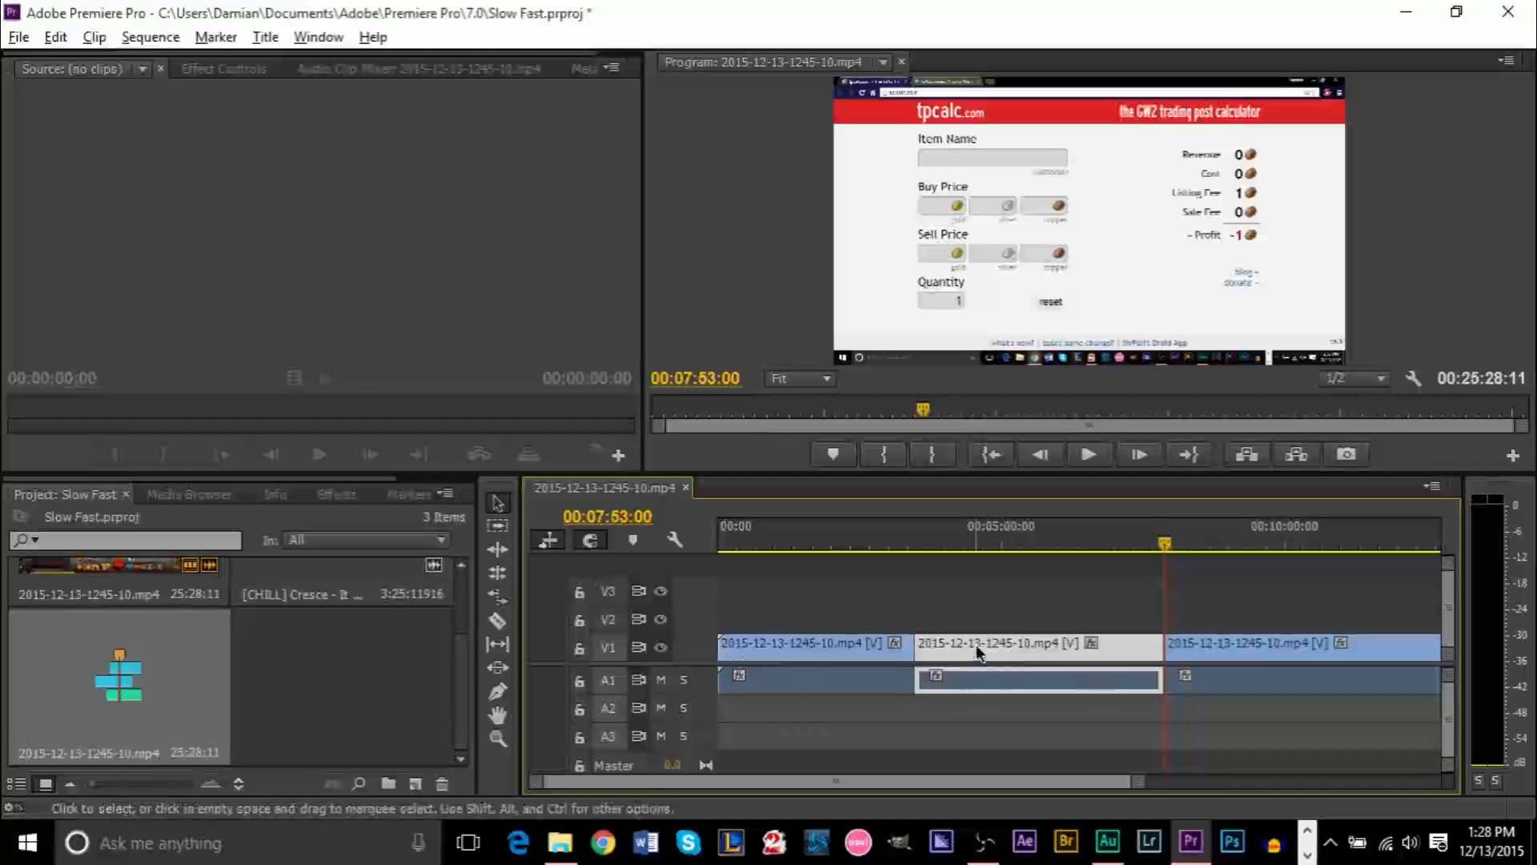
pyautogui.rightClick(1000, 643)
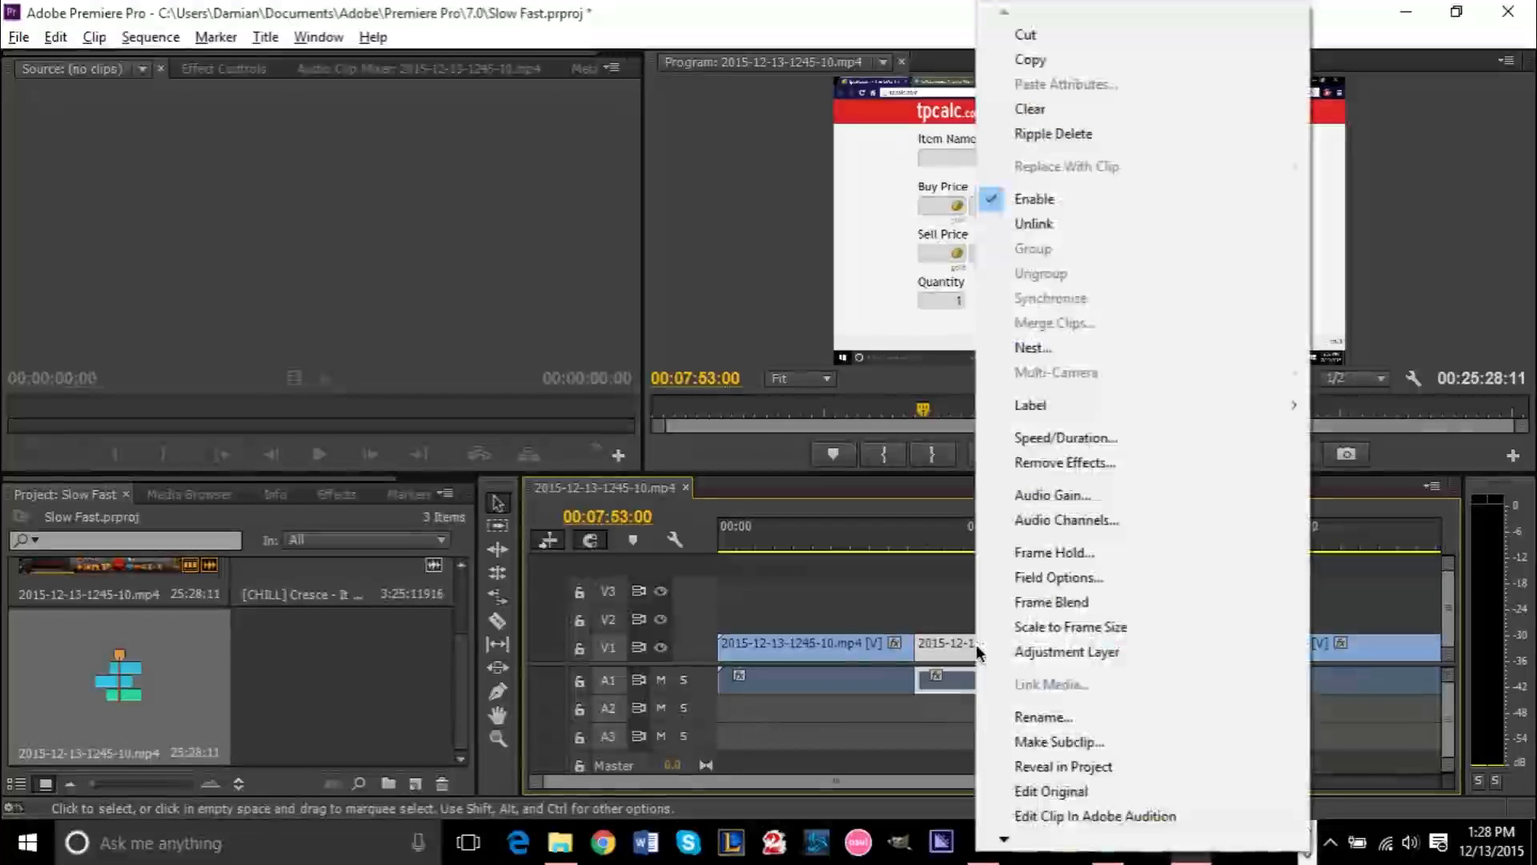
pyautogui.moveTo(1064, 437)
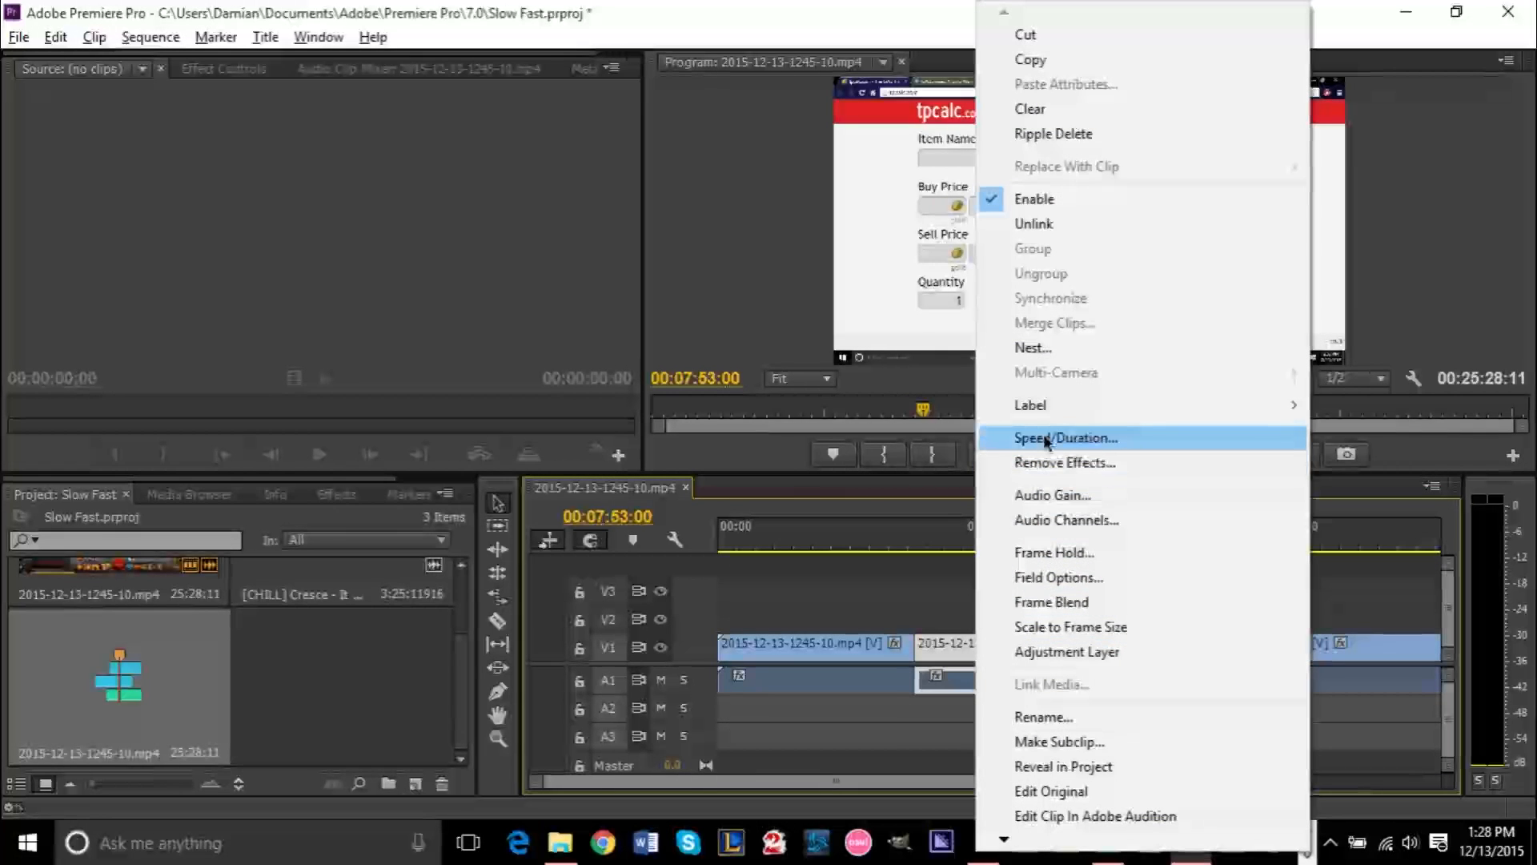
pyautogui.click(1066, 438)
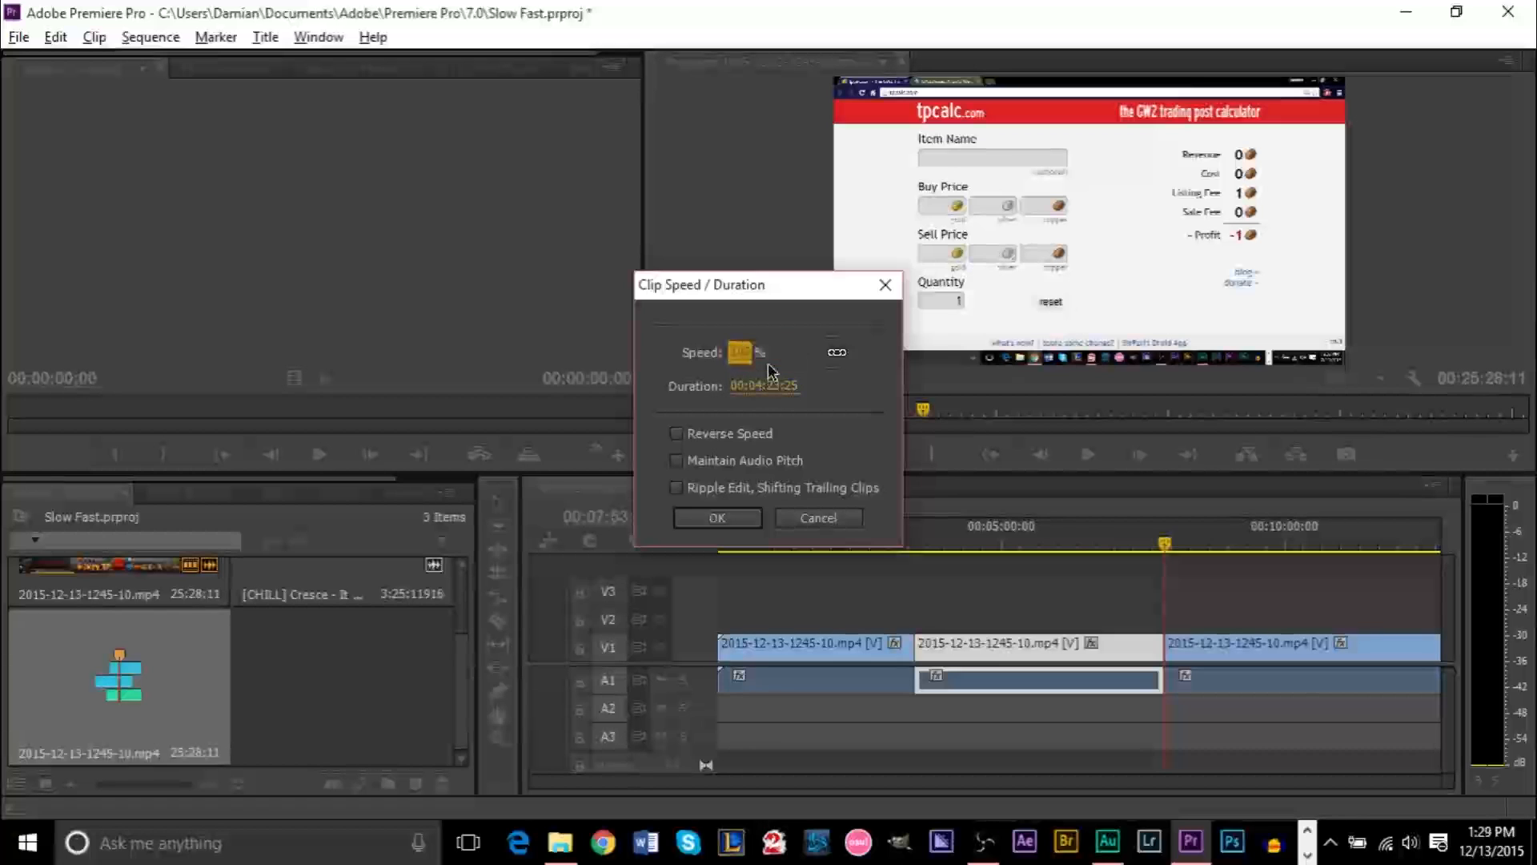
pyautogui.tripleClick(757, 353)
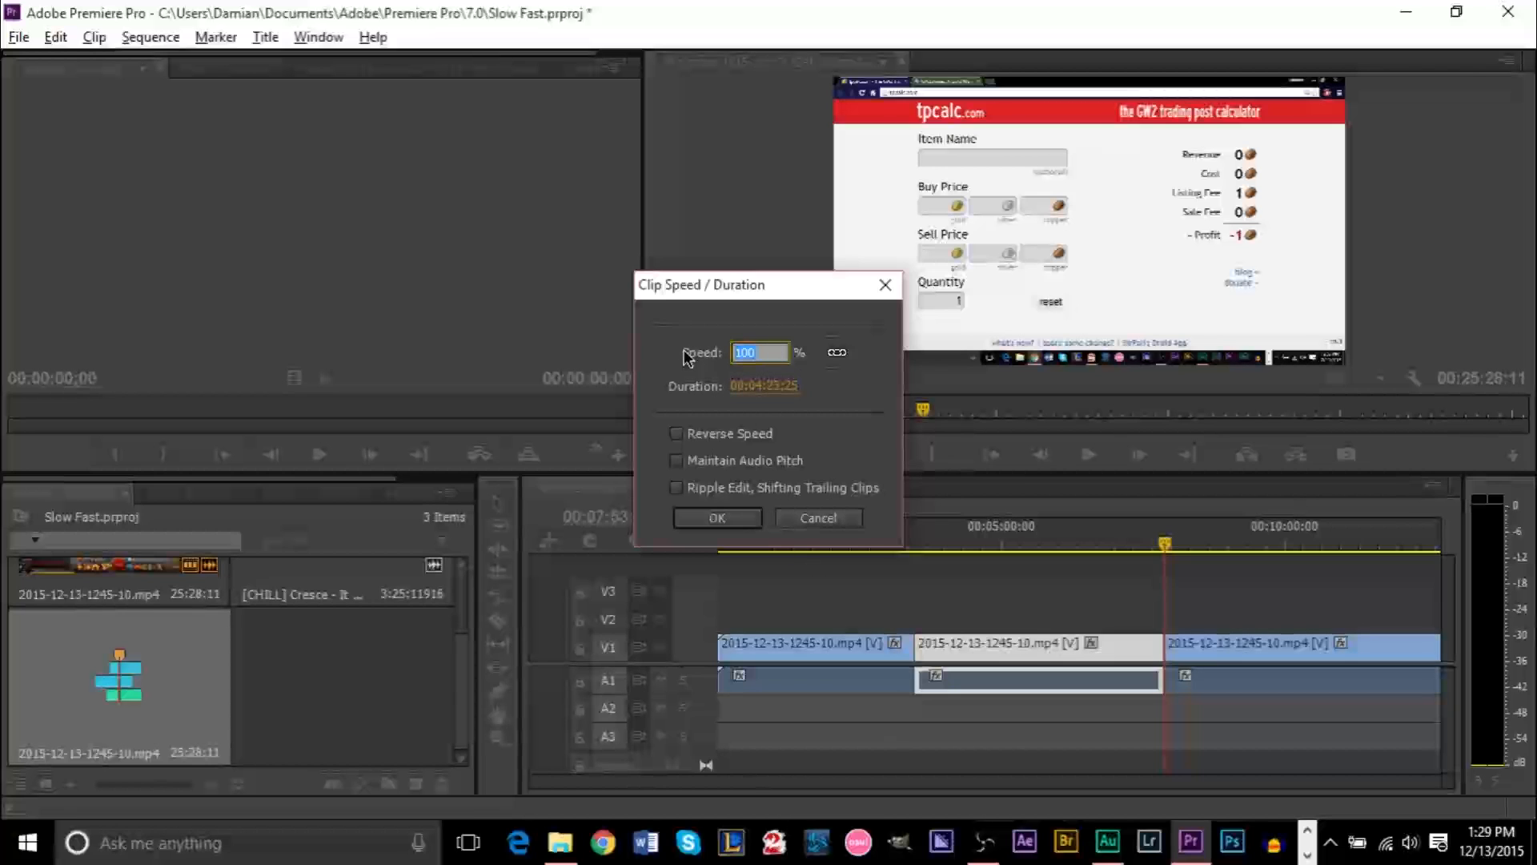
pyautogui.write('300')
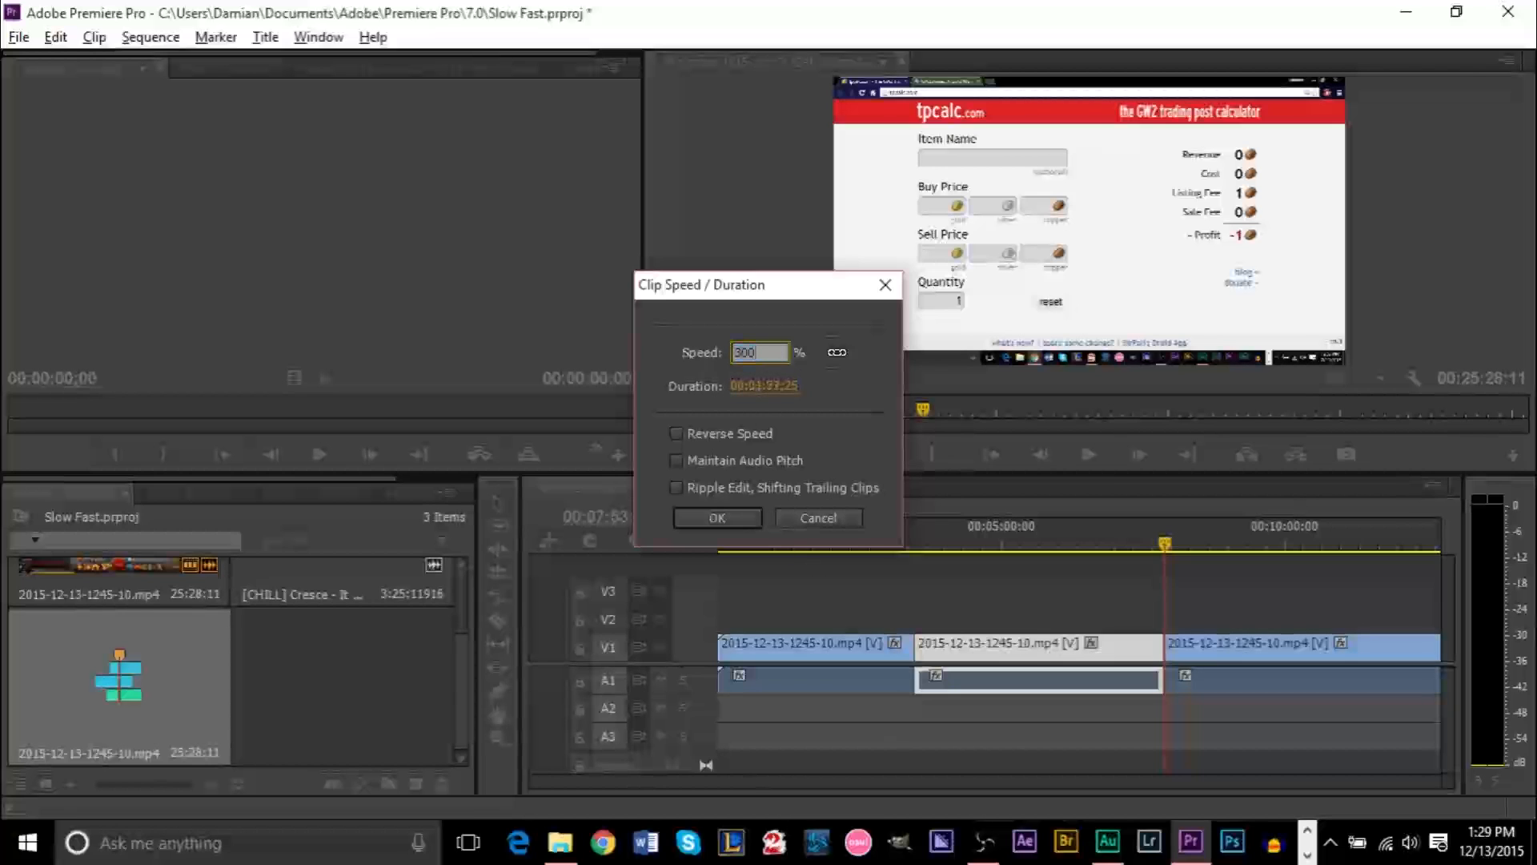
pyautogui.click(717, 518)
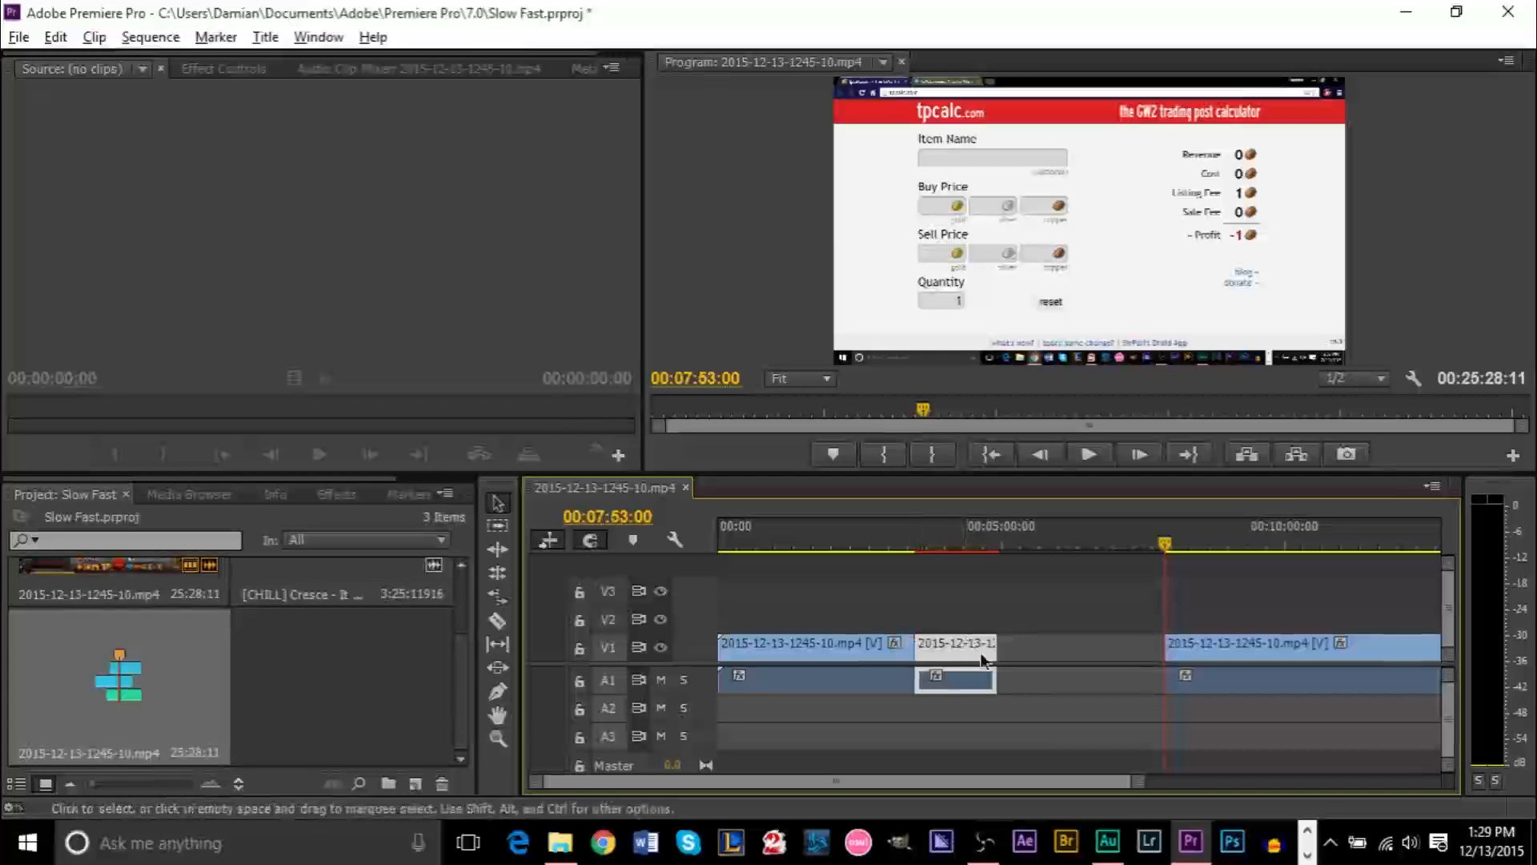
pyautogui.moveTo(926, 644)
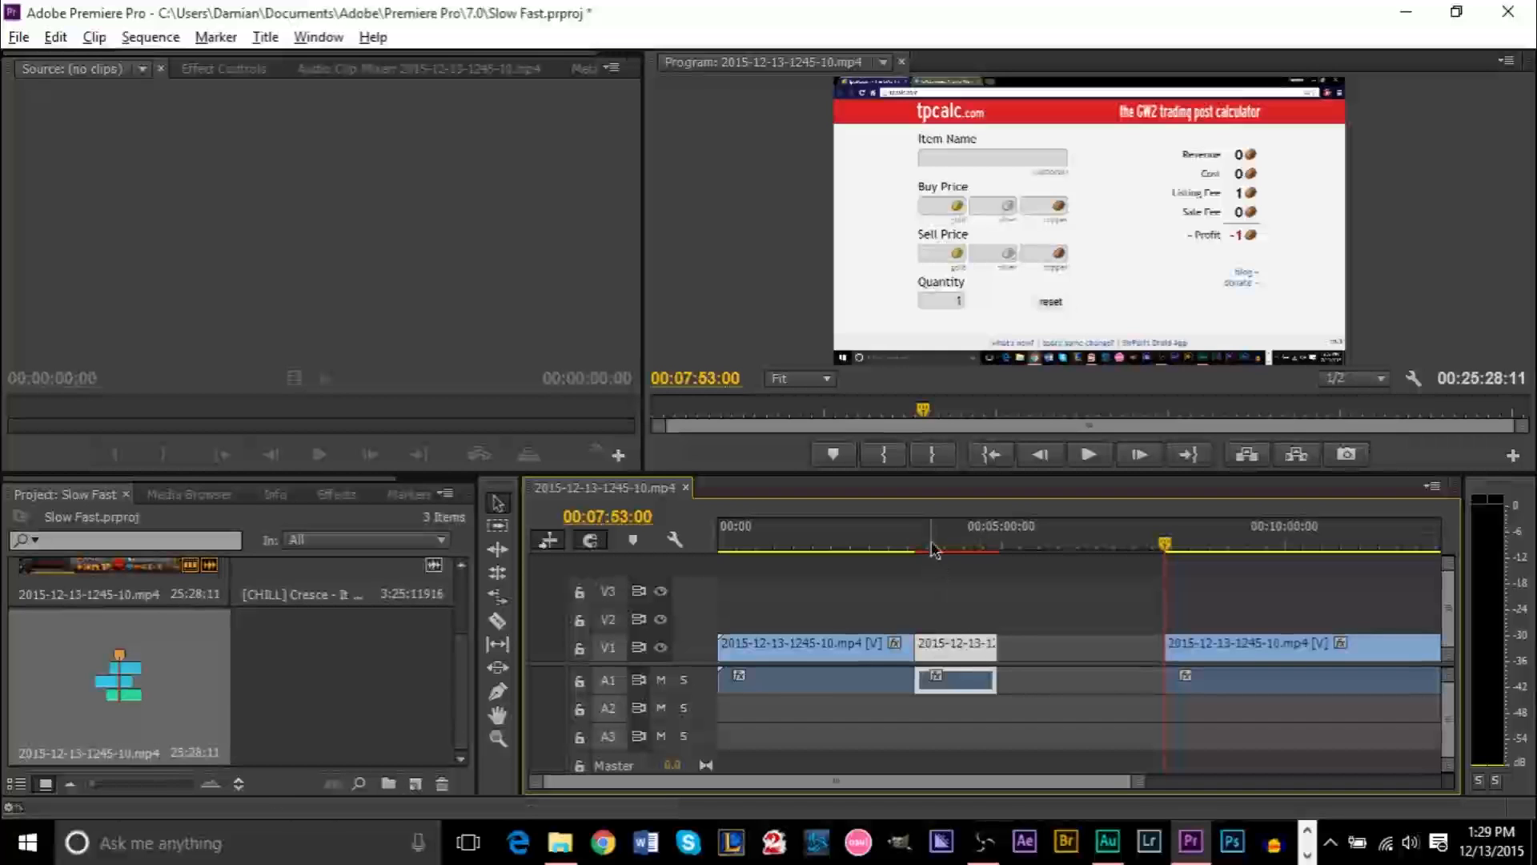
# Move the last clip up against the sped-up middle piece and preview the result
pyautogui.click(869, 541)
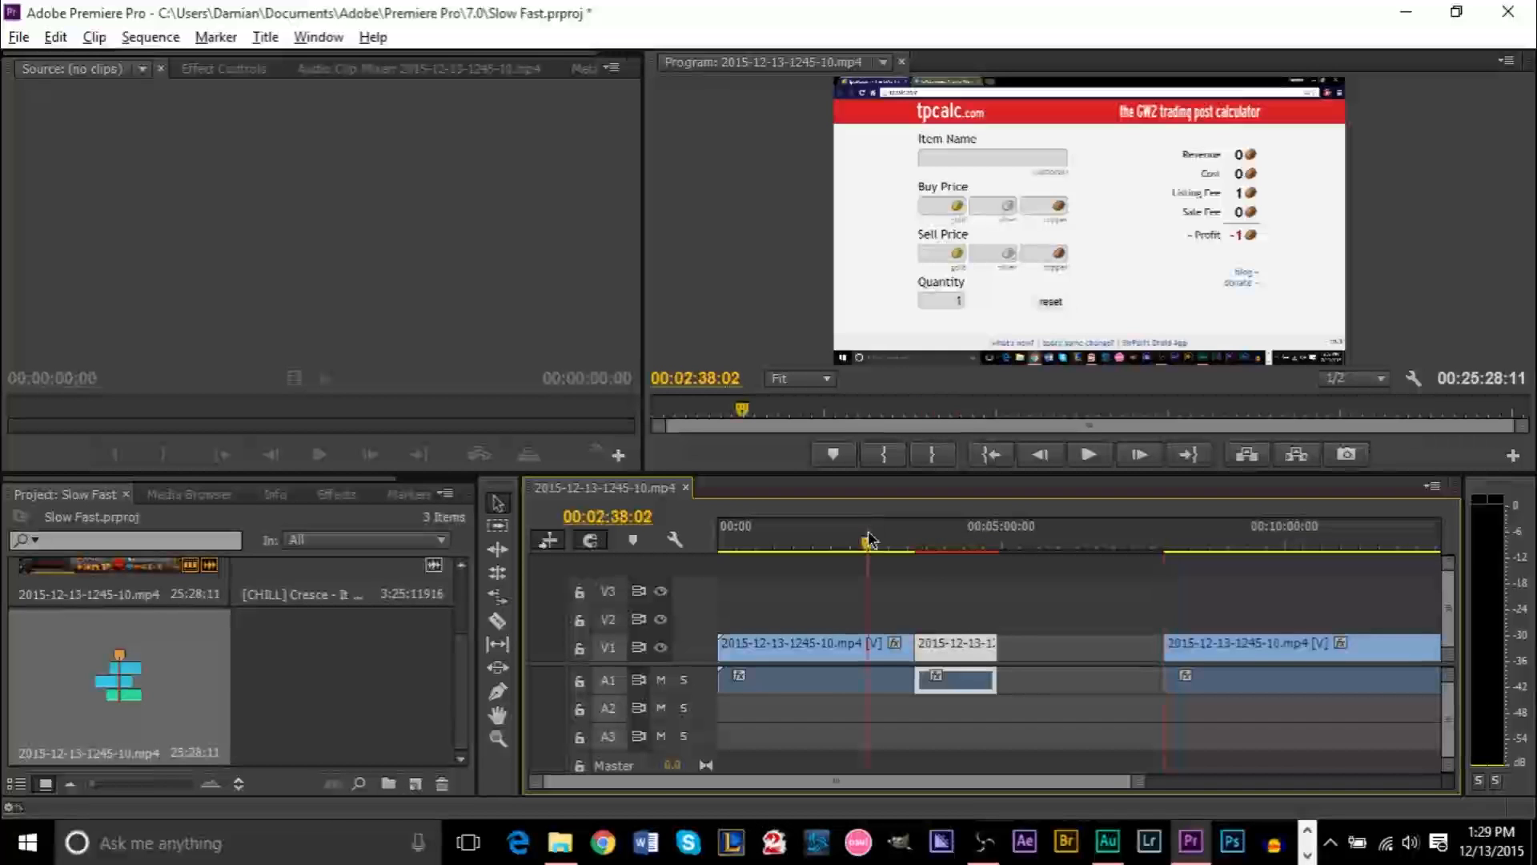
pyautogui.click(1086, 454)
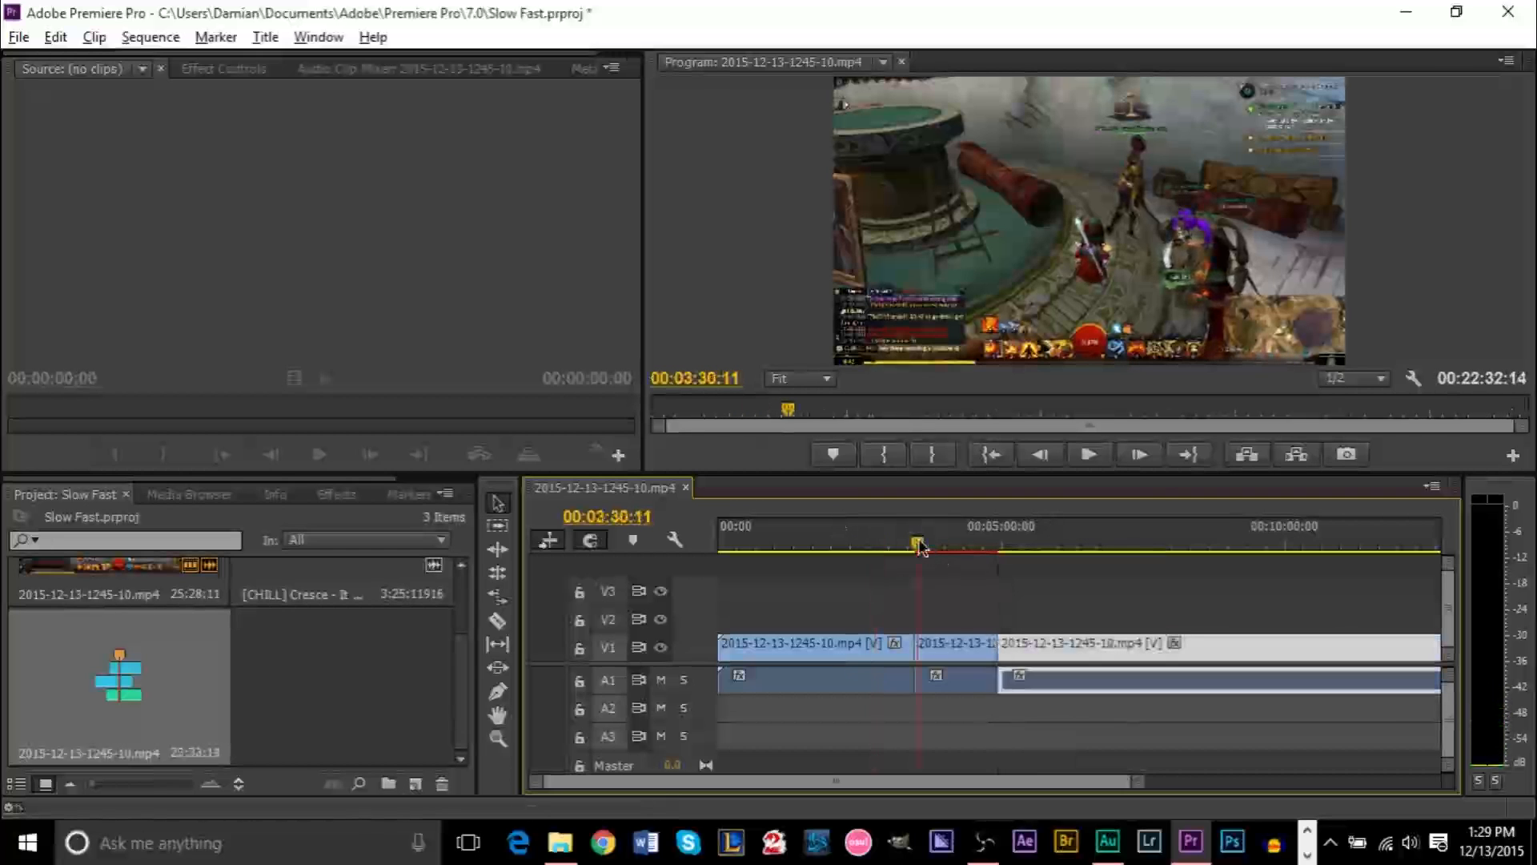
pyautogui.click(1088, 453)
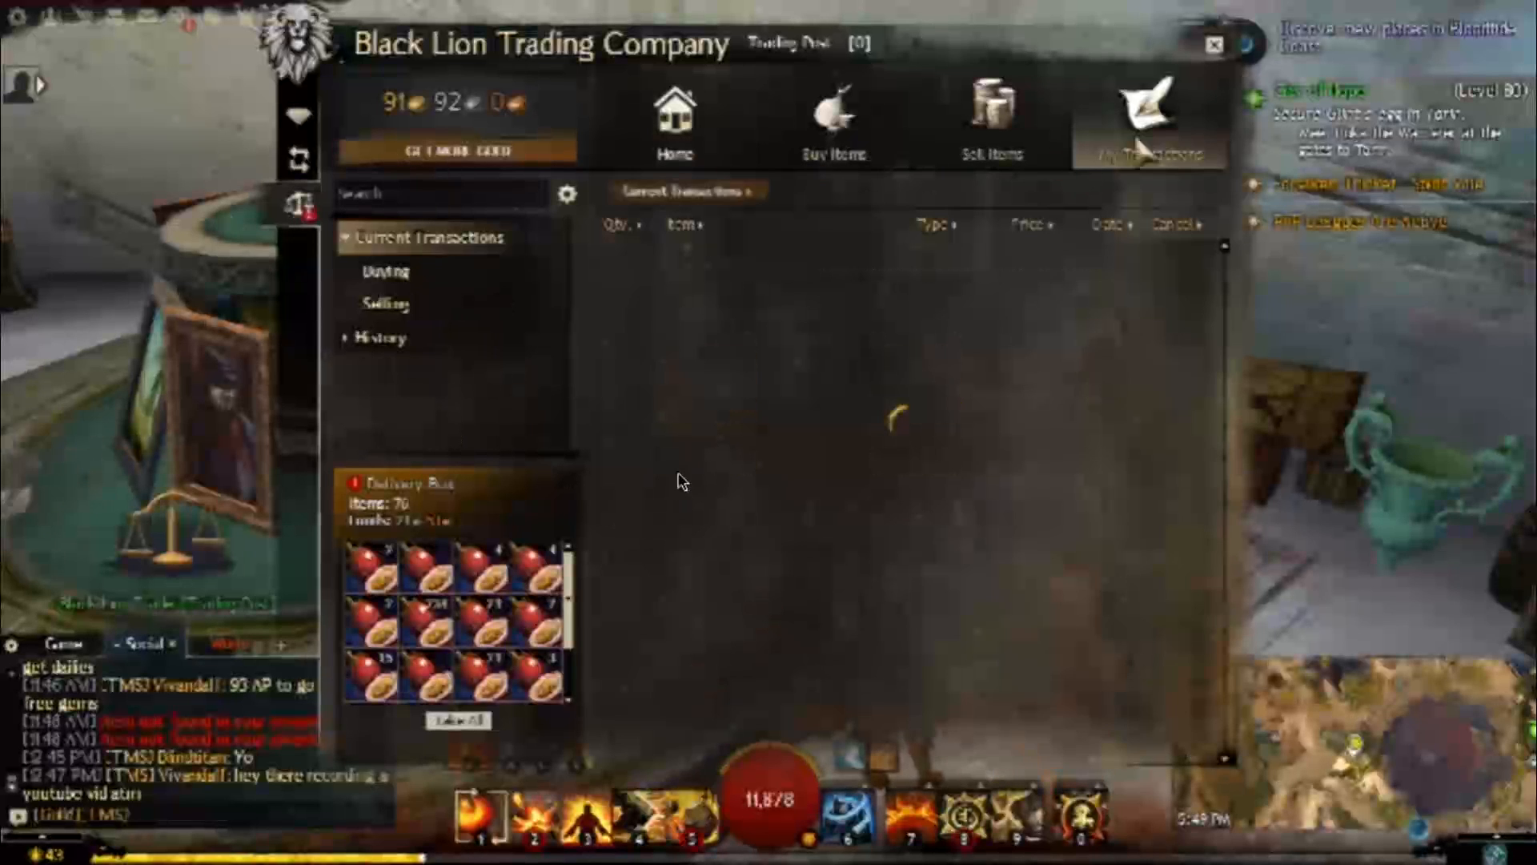
pyautogui.click(381, 337)
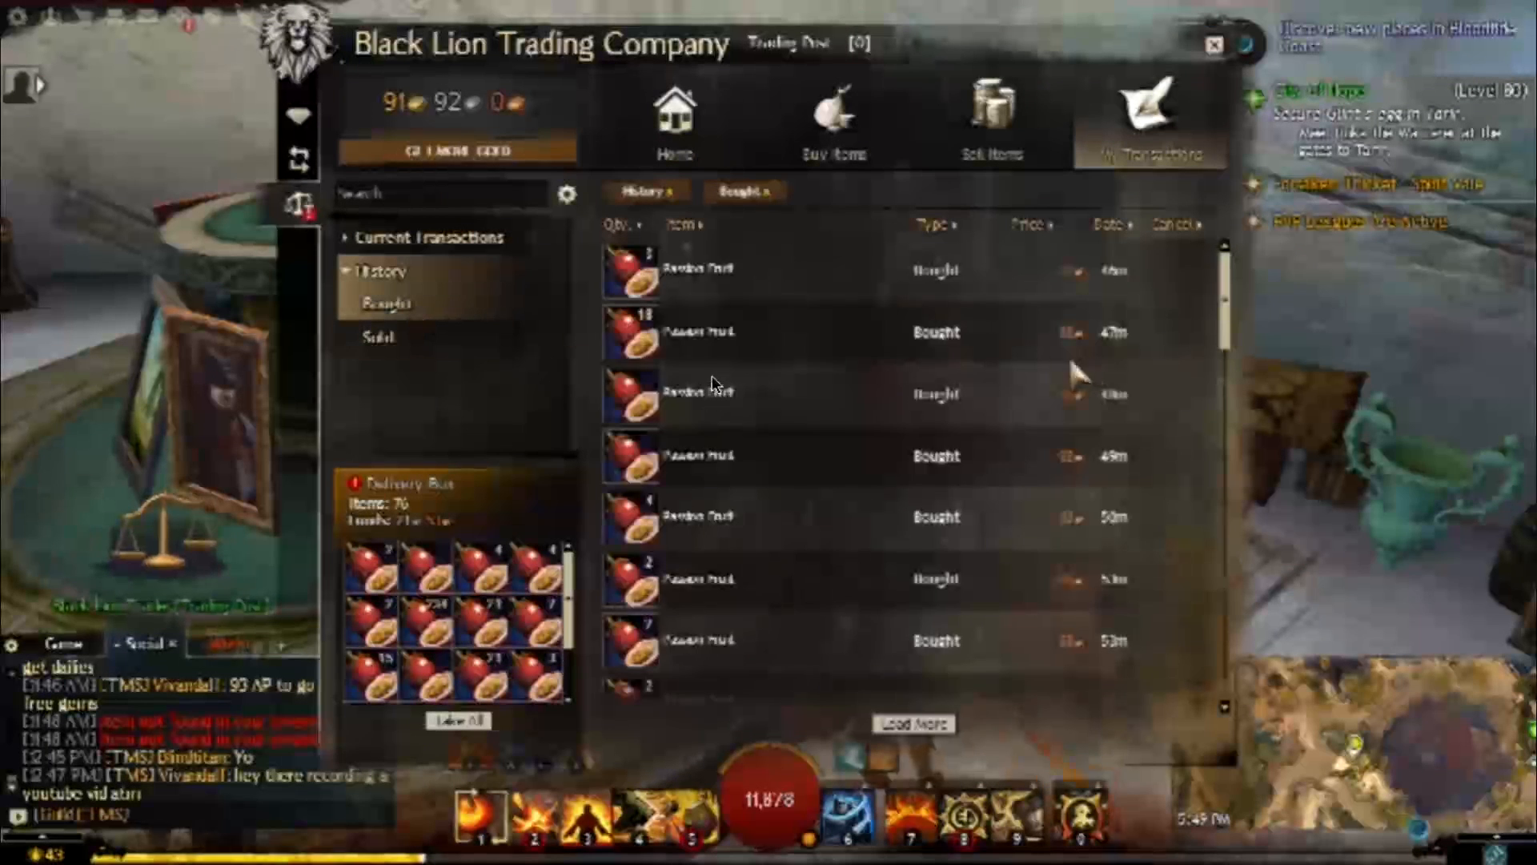
pyautogui.scroll(-3)
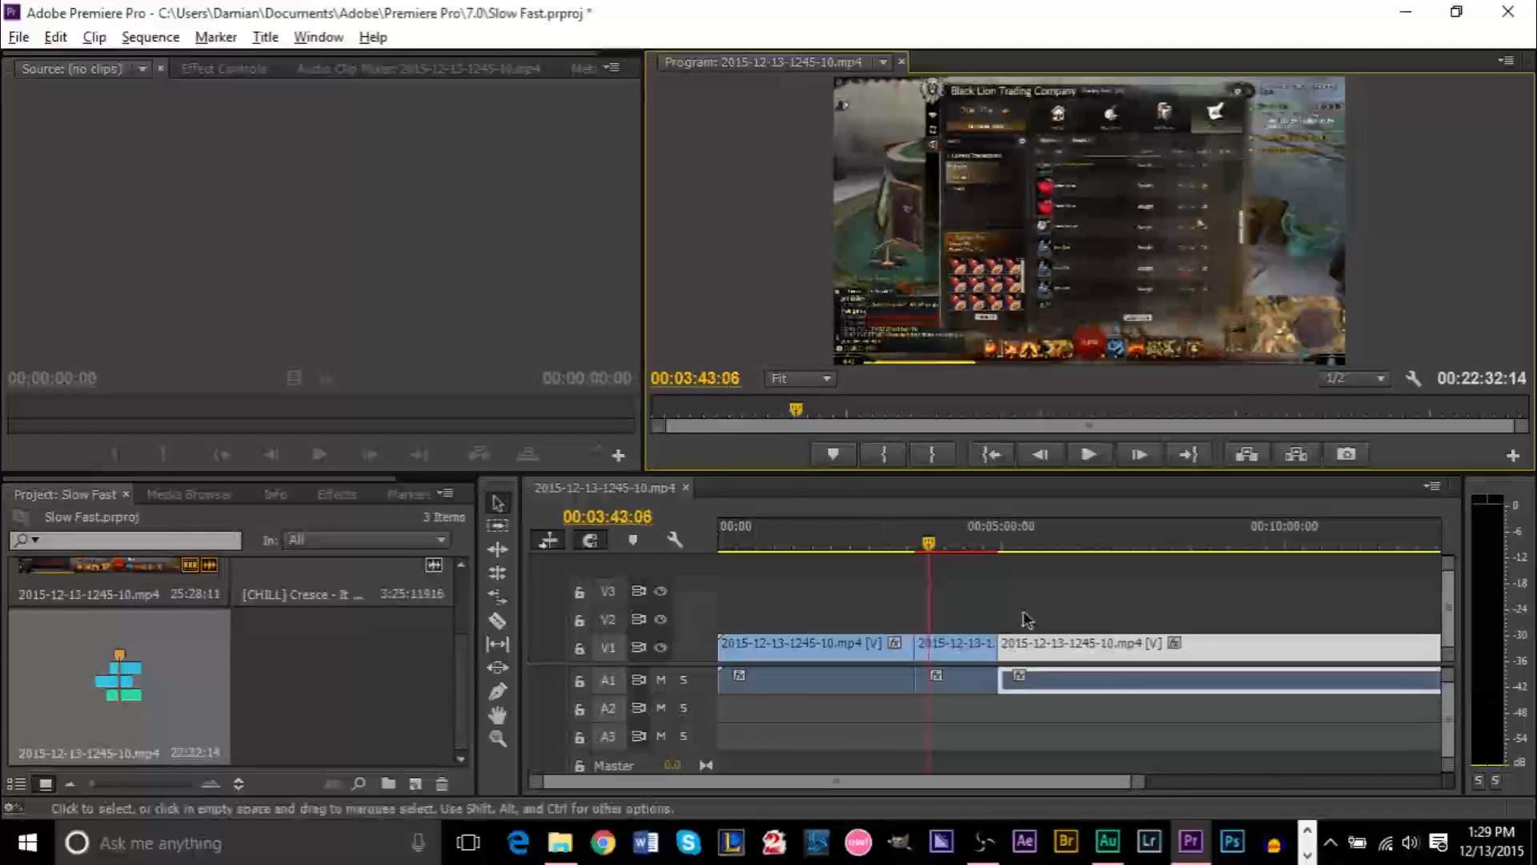
# Delete the middle clip's audio piece on track A1
pyautogui.click(956, 682)
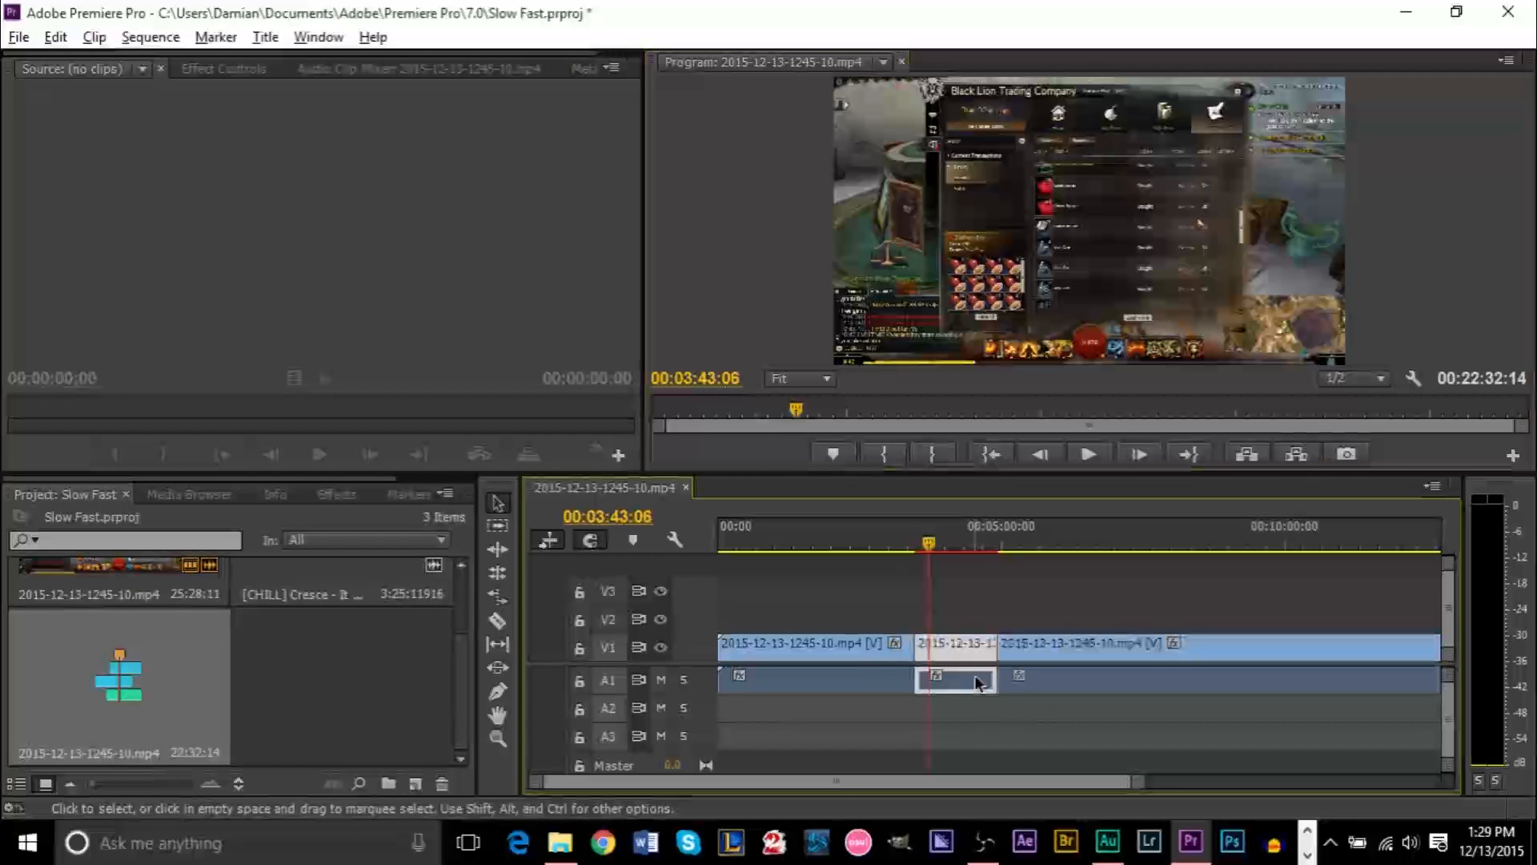
pyautogui.moveTo(980, 628)
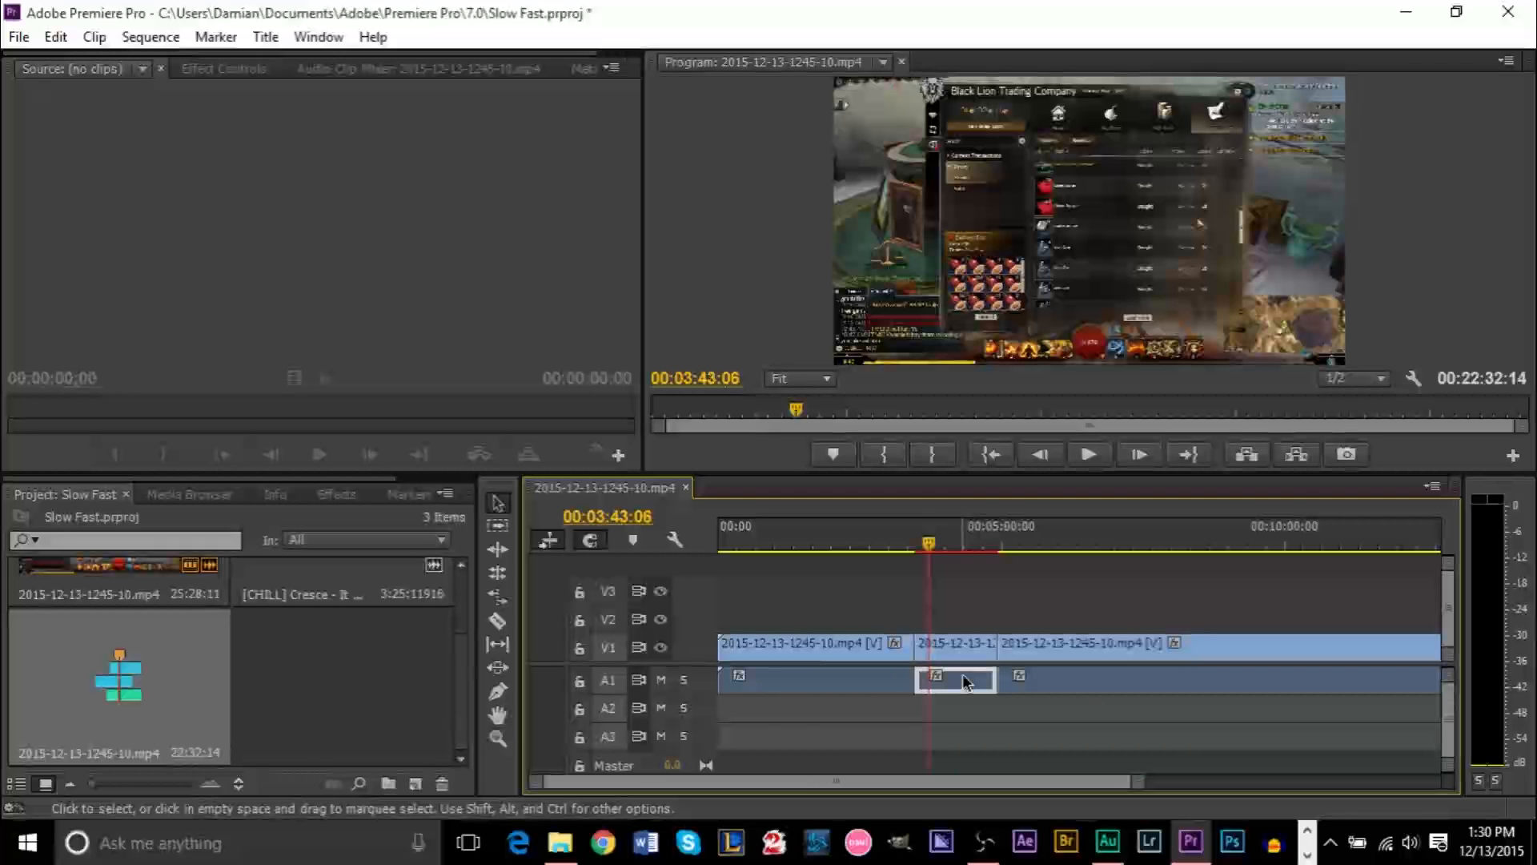
pyautogui.moveTo(957, 647)
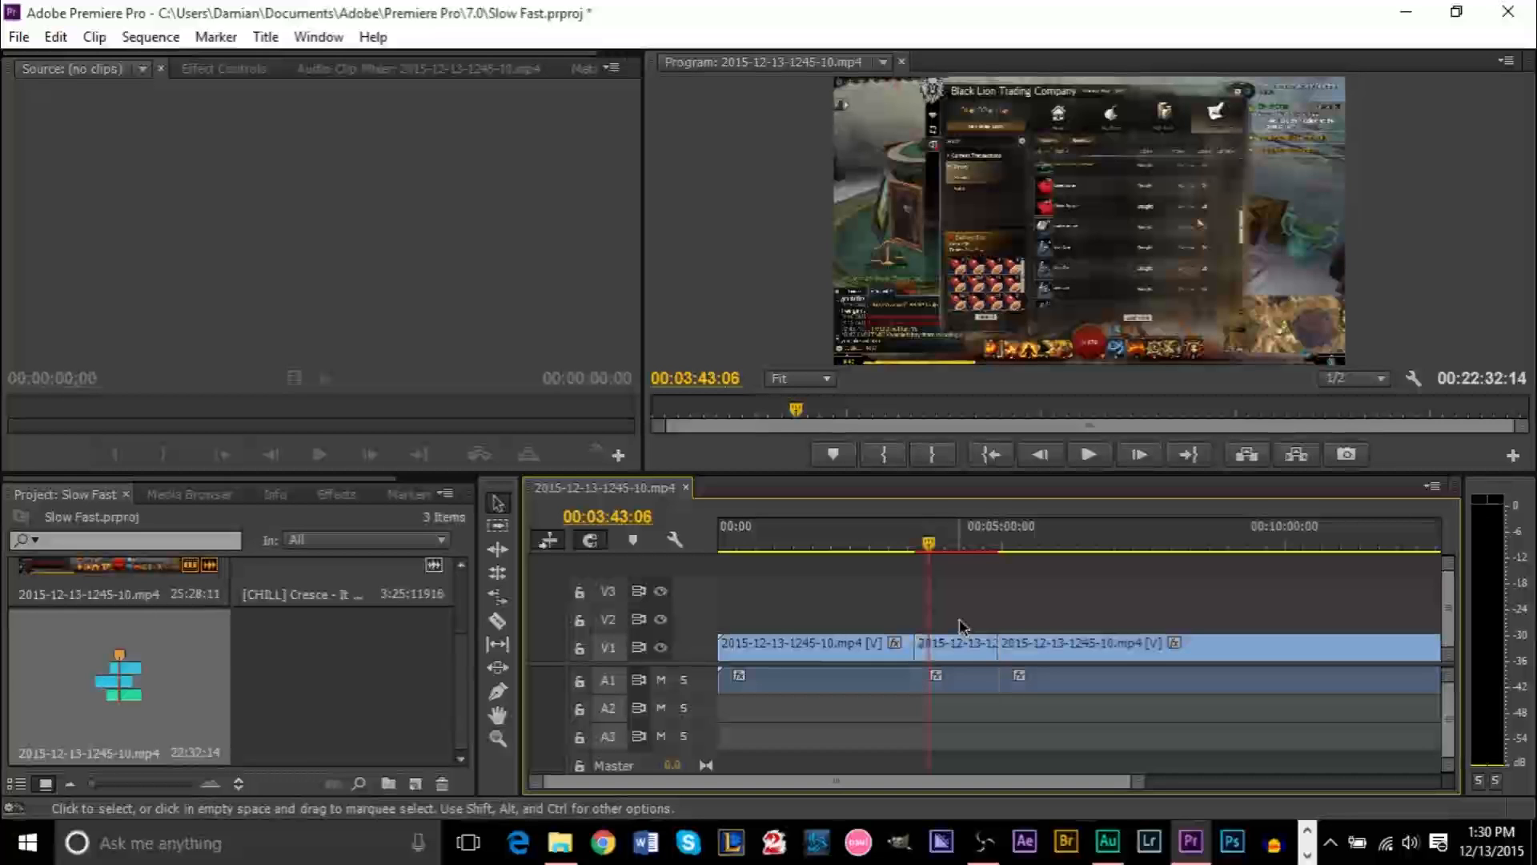
pyautogui.click(956, 677)
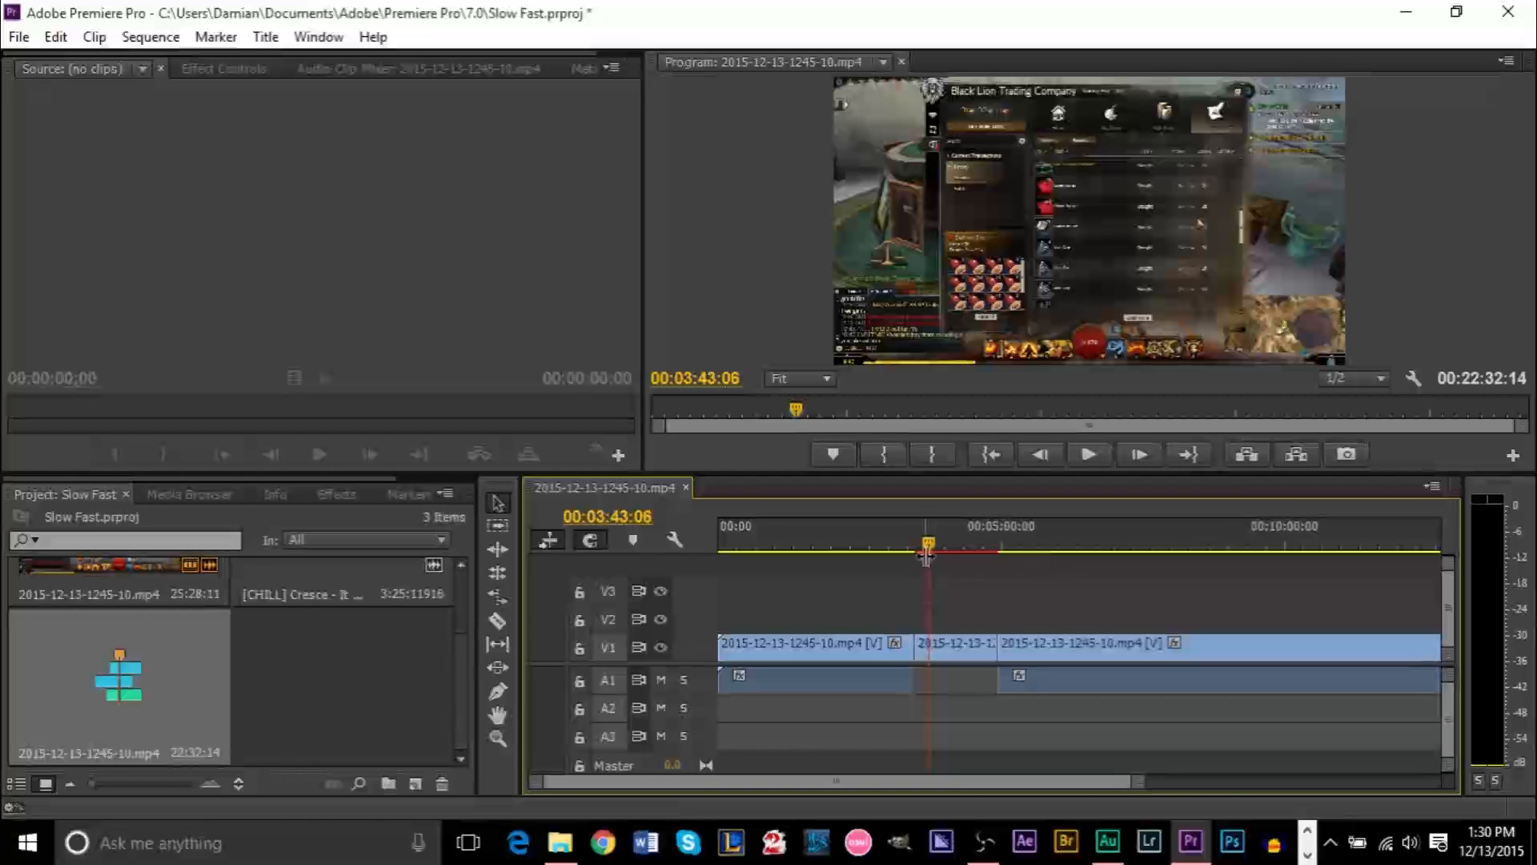
pyautogui.click(1088, 453)
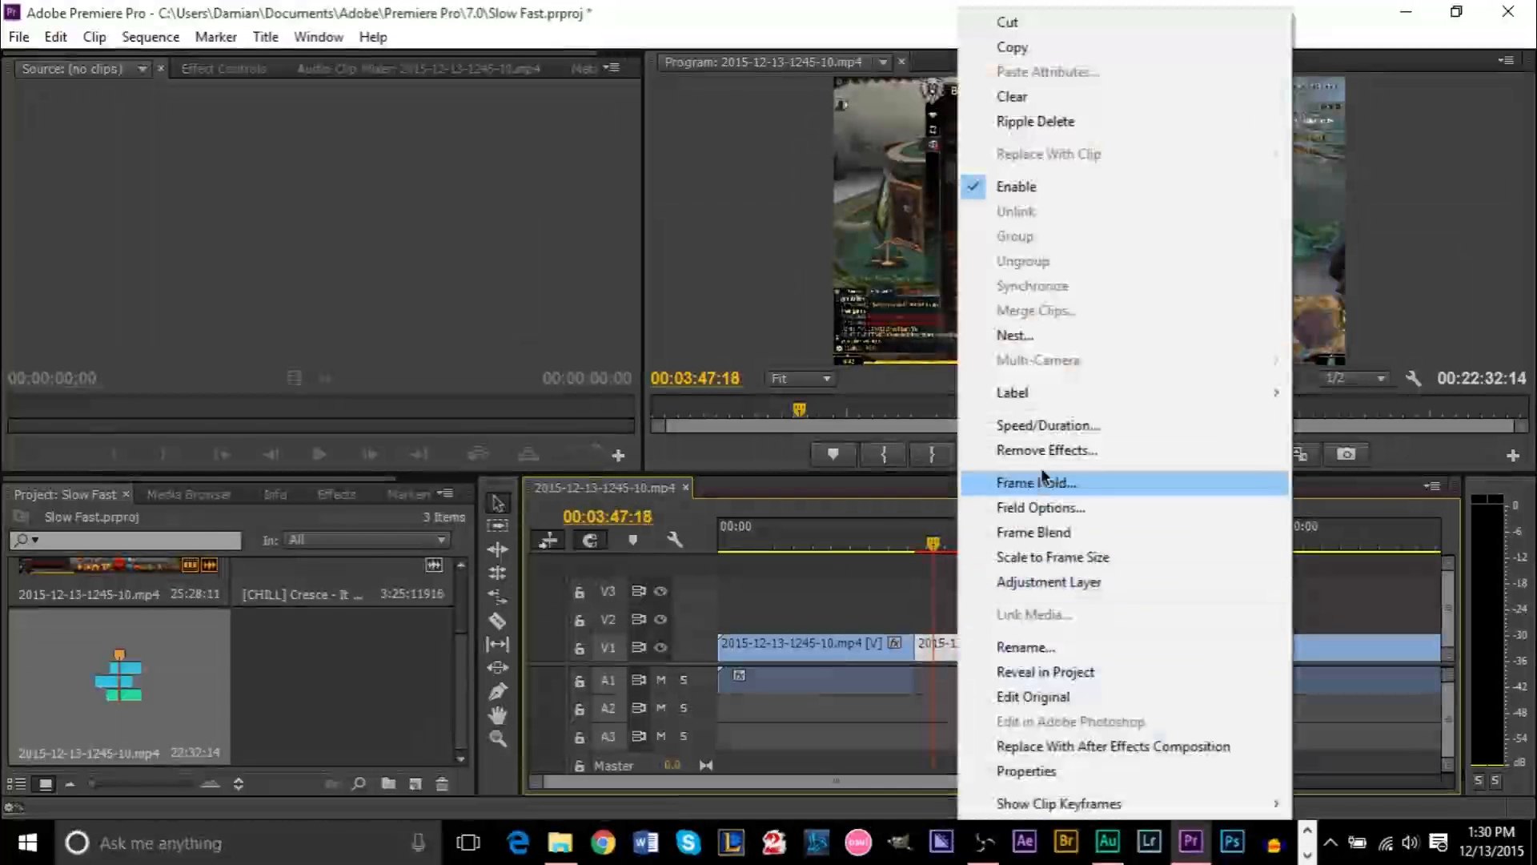
# Change the silent middle clip's speed to 500% and preview it
pyautogui.click(1047, 425)
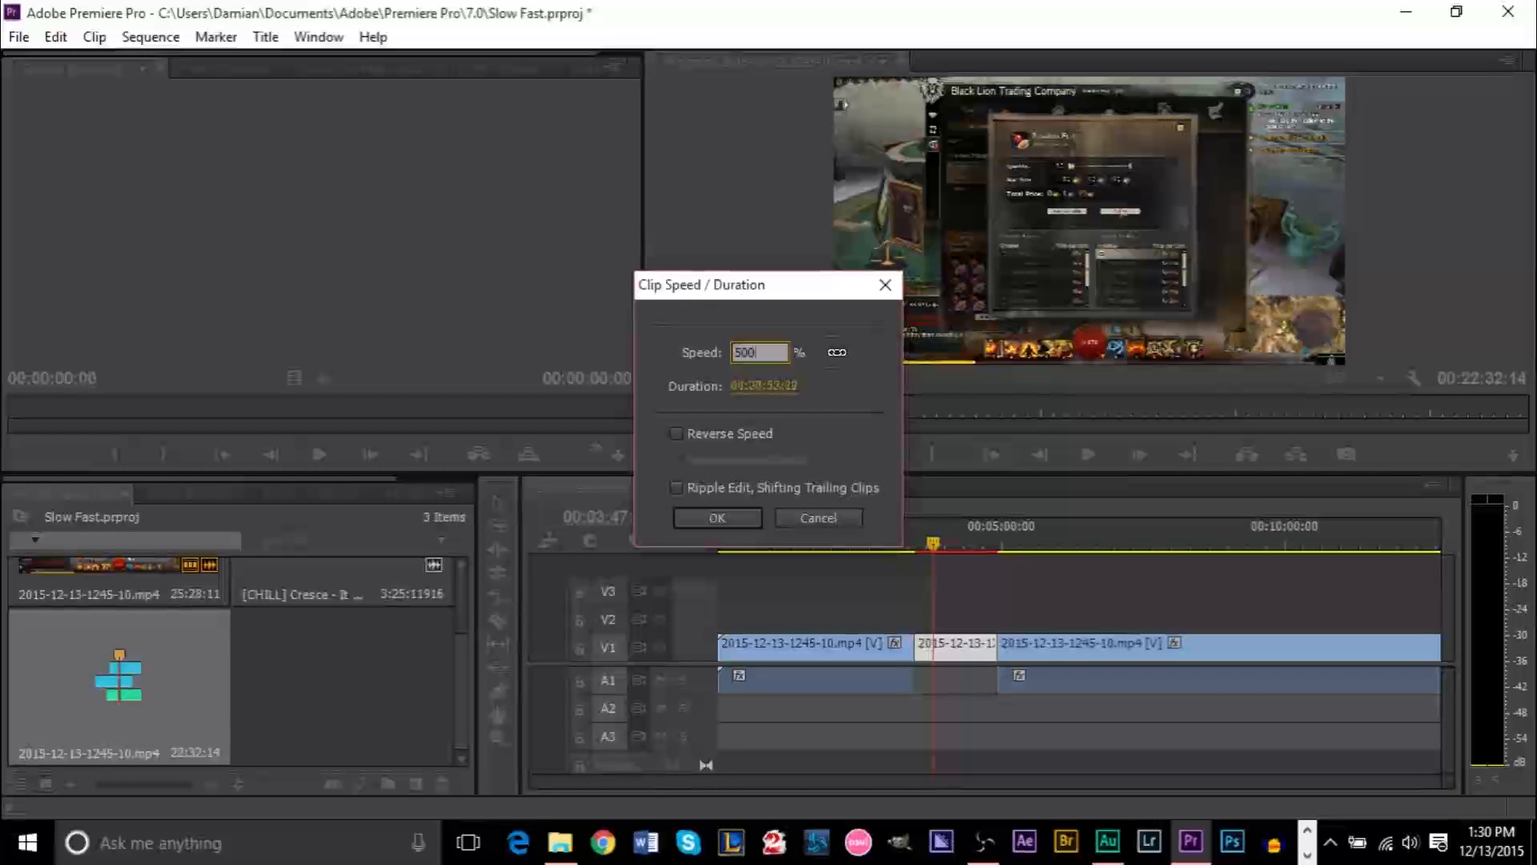
pyautogui.click(716, 518)
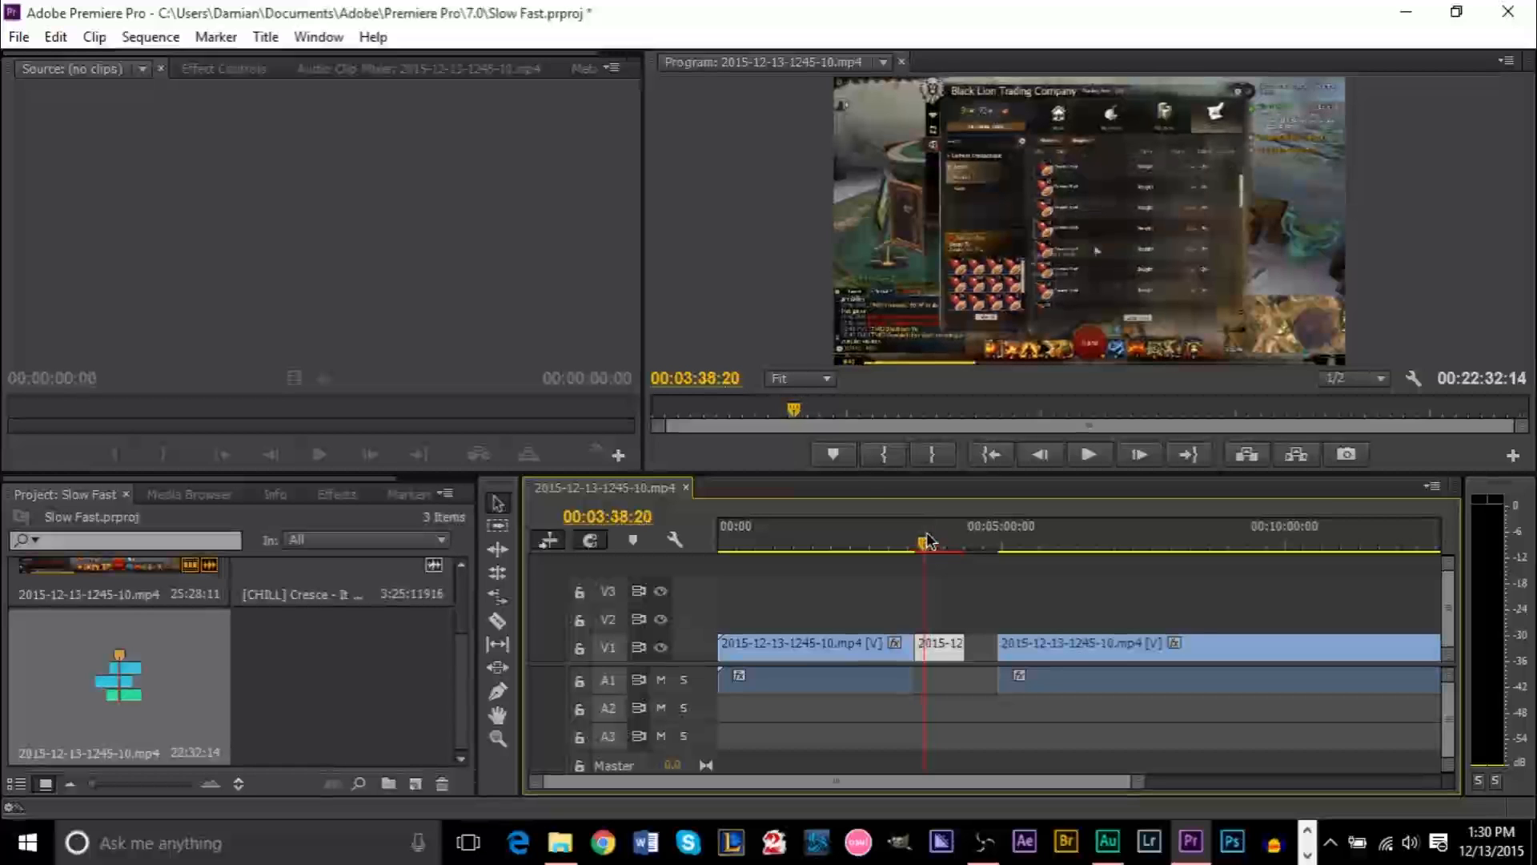
pyautogui.click(1087, 454)
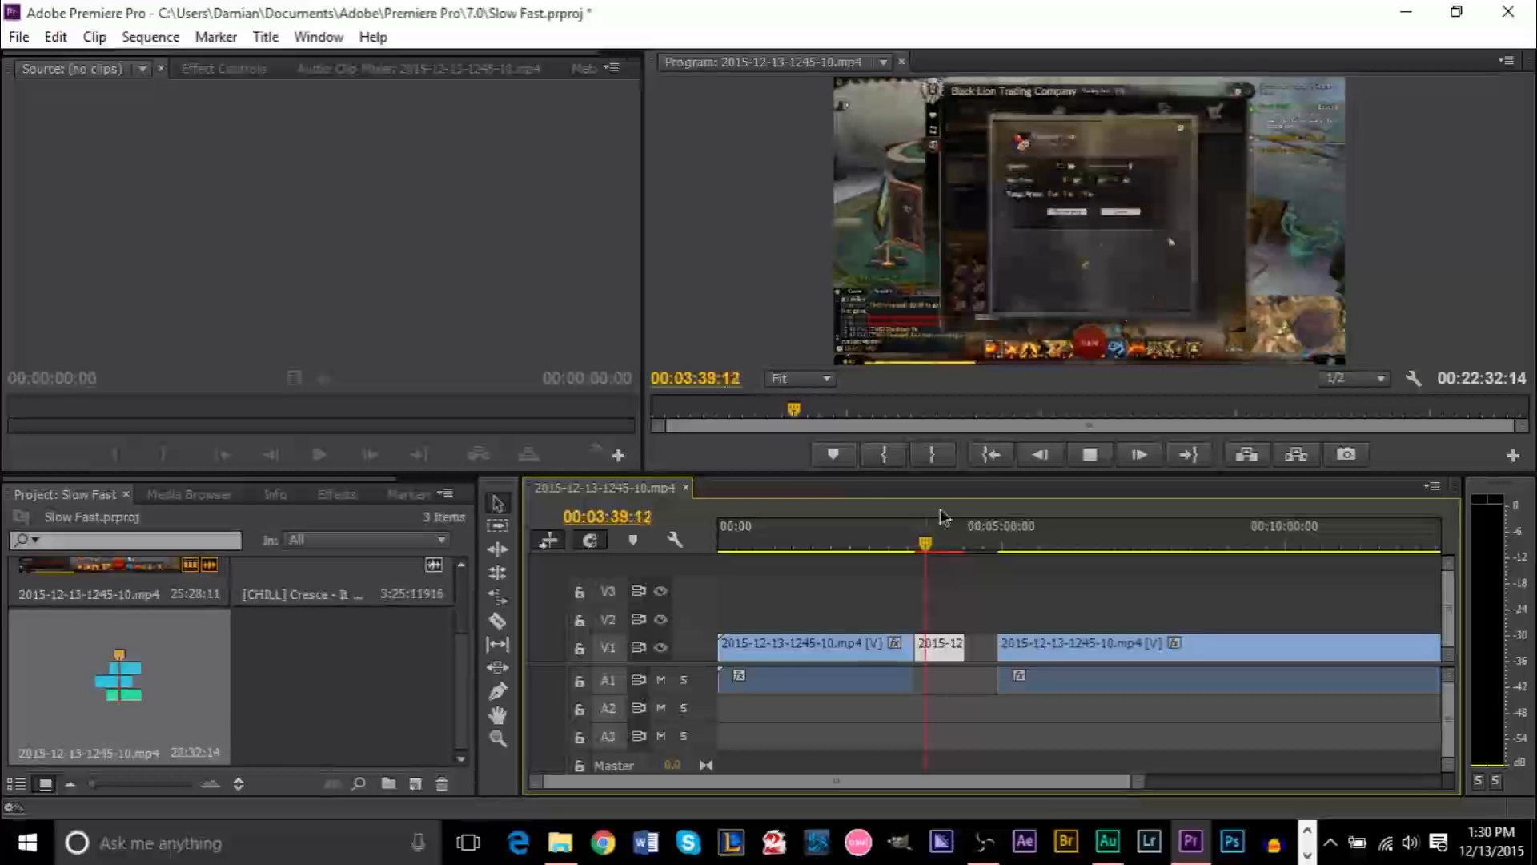
# Stop the preview and switch to the Razor tool for trimming the music
pyautogui.click(1088, 453)
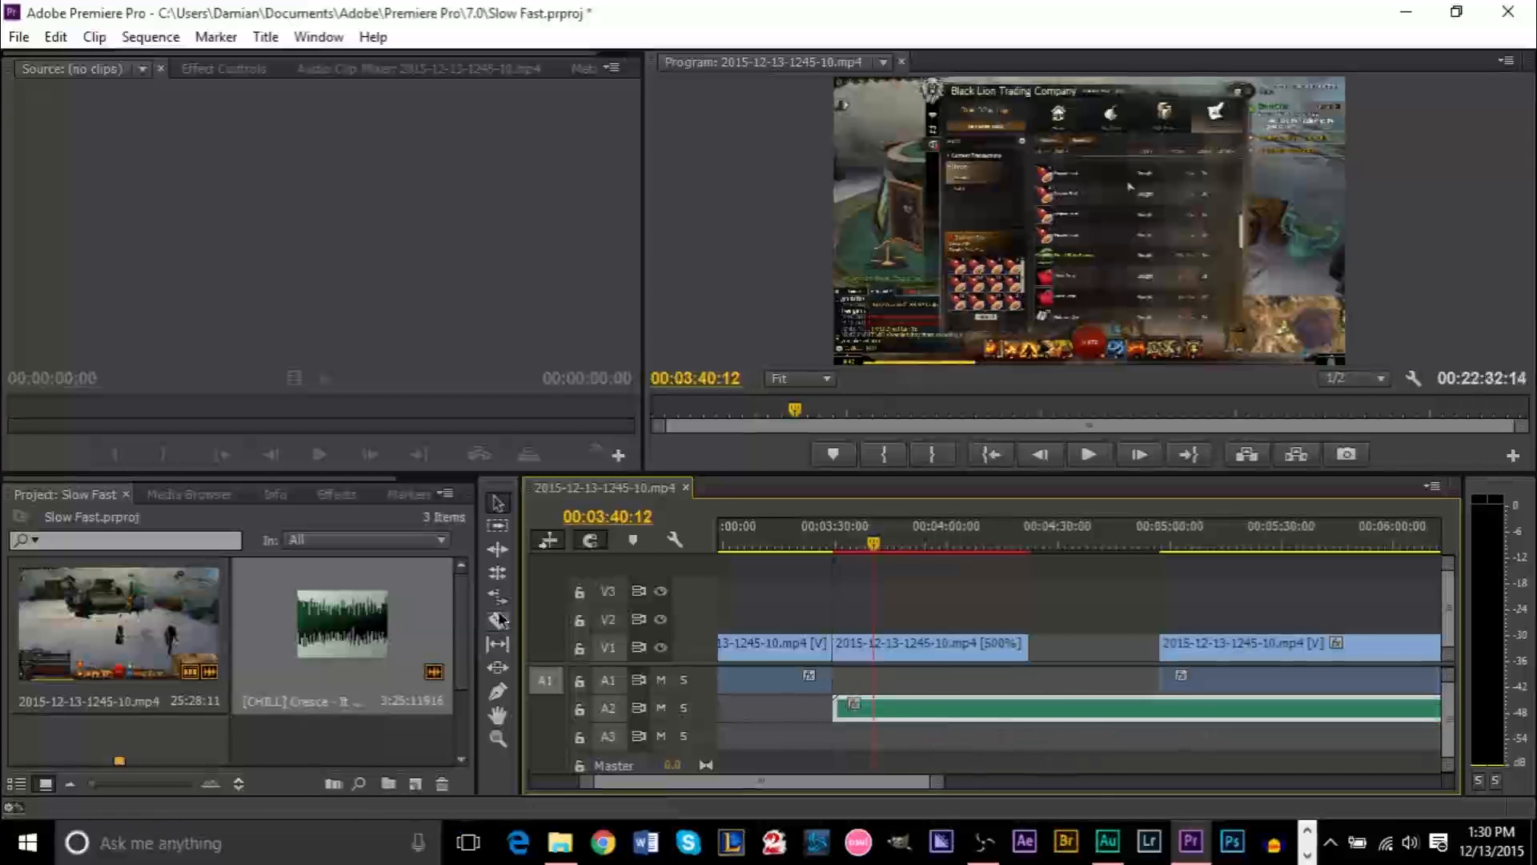
pyautogui.click(497, 620)
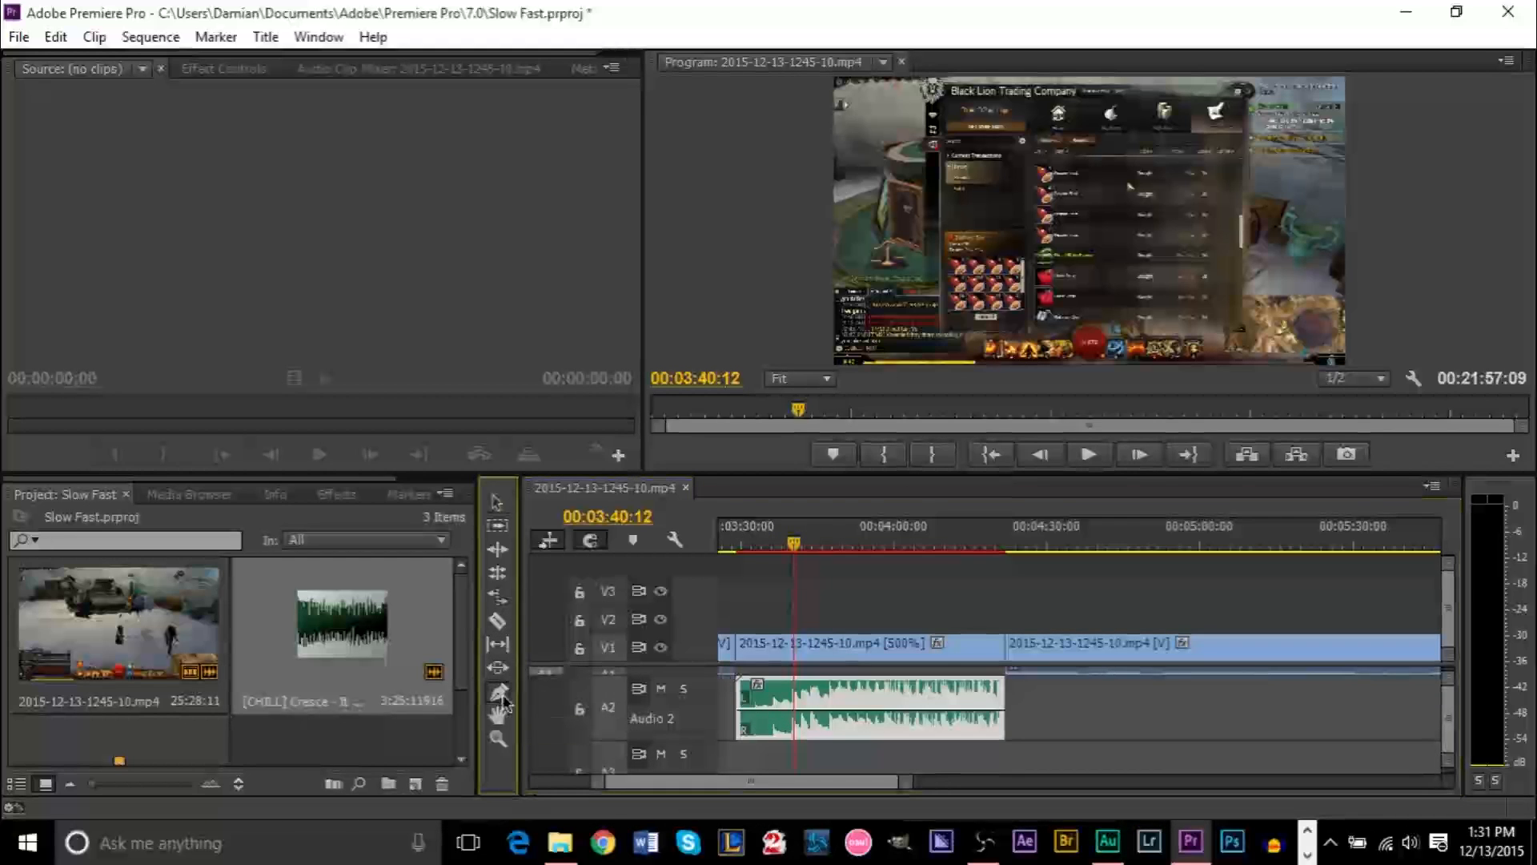
# Switch to the Pen tool and scroll to the Audio 2 volume line
pyautogui.click(497, 687)
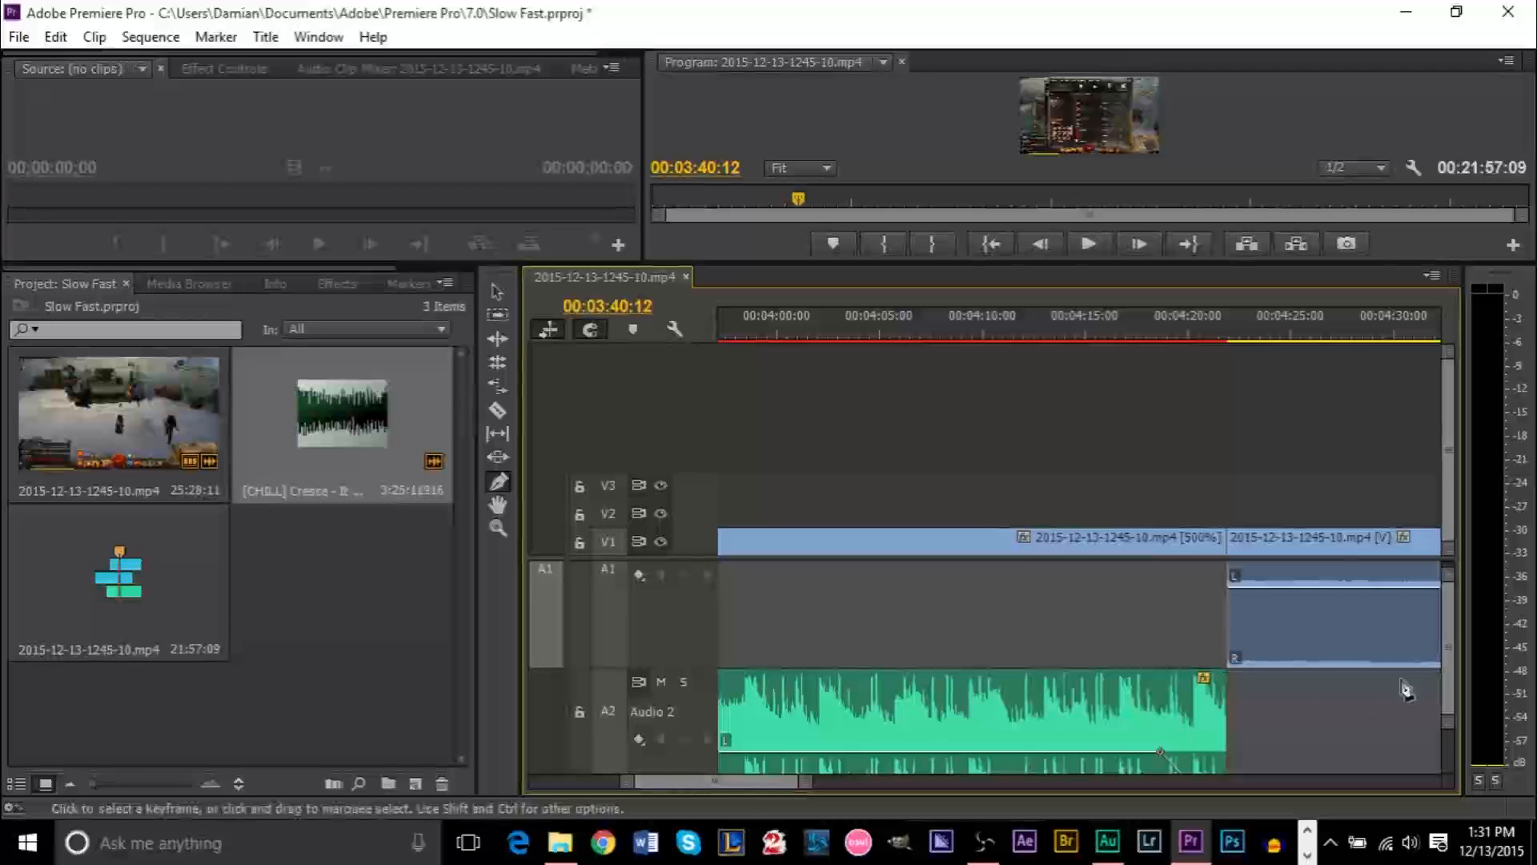
pyautogui.scroll(-3)
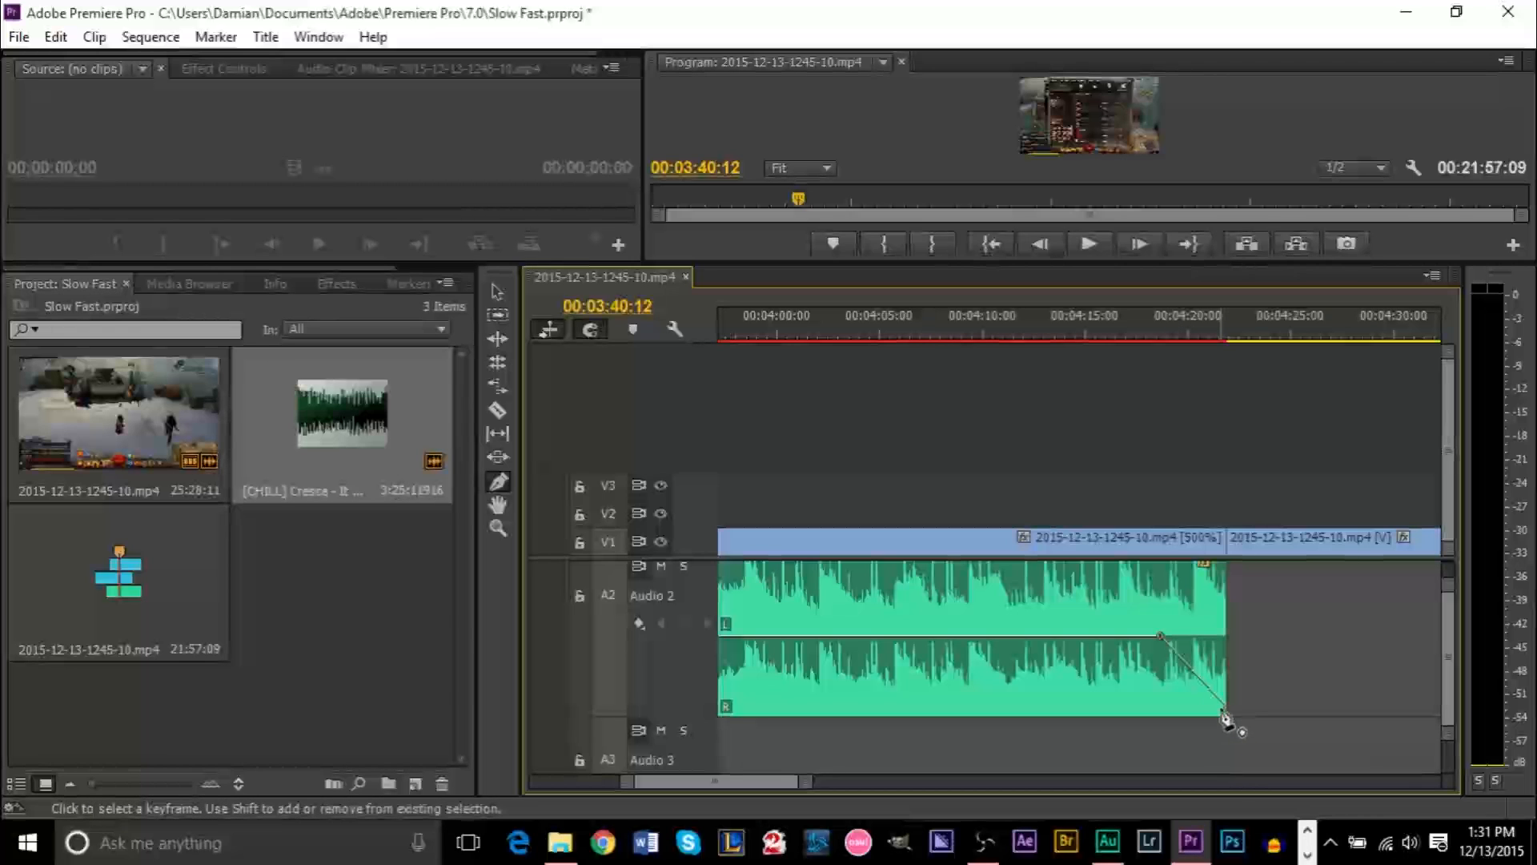
pyautogui.moveTo(1230, 716)
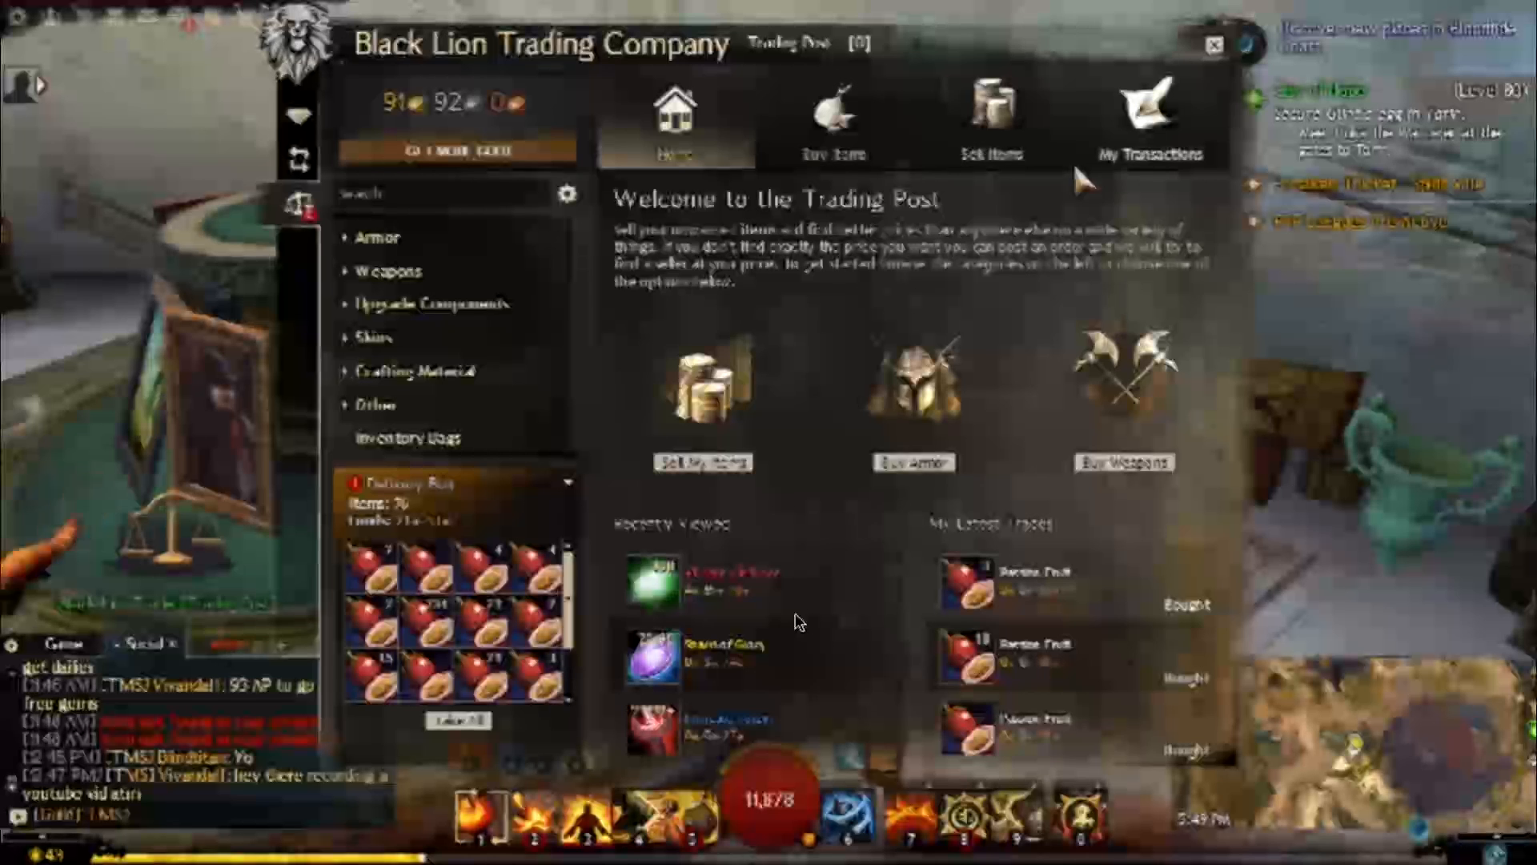
pyautogui.click(1149, 118)
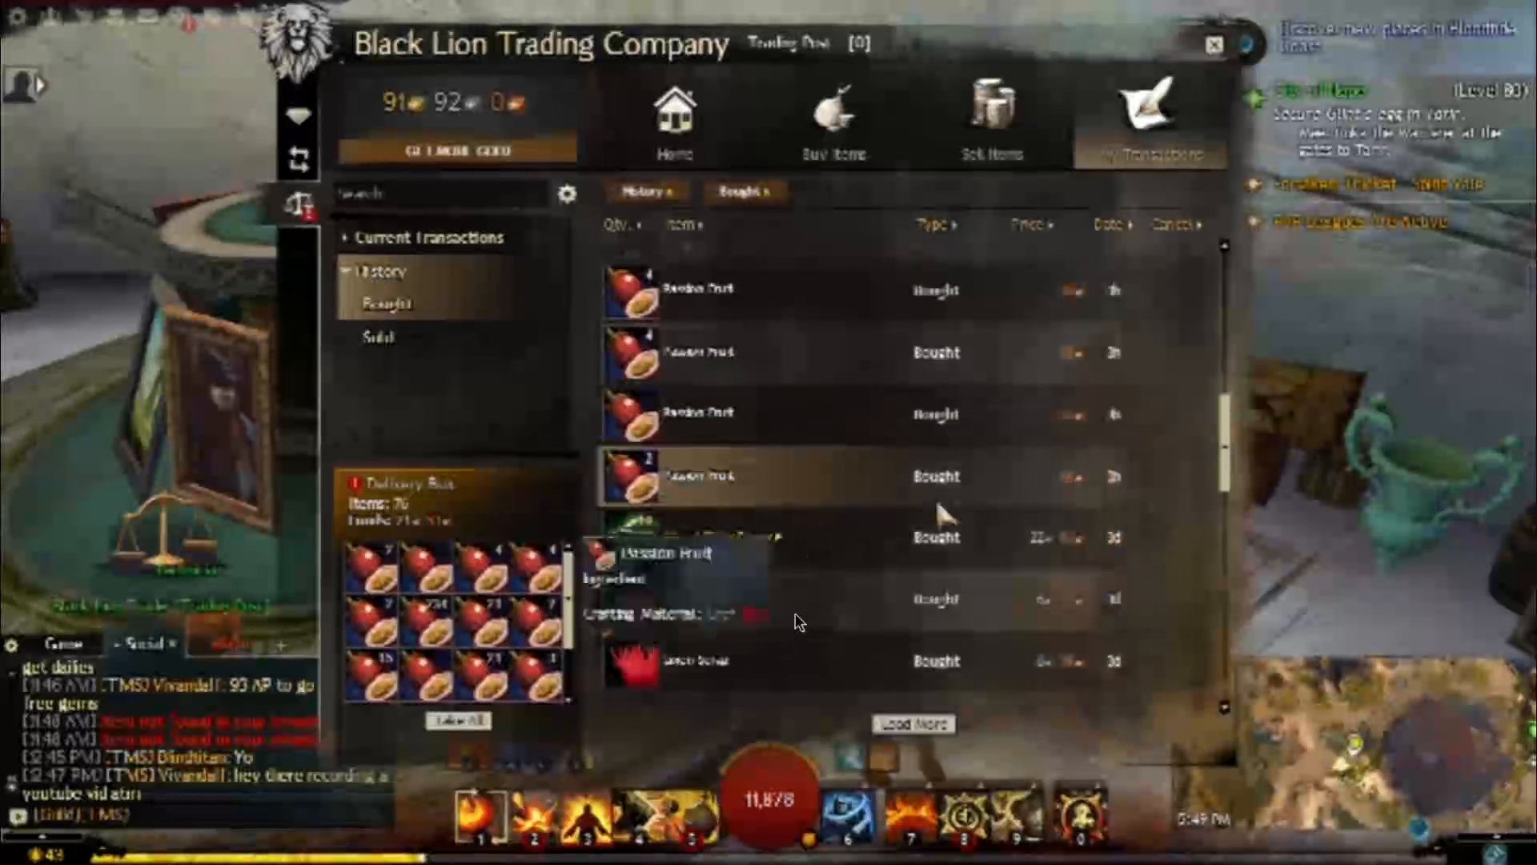
pyautogui.click(698, 476)
pyautogui.write('250')
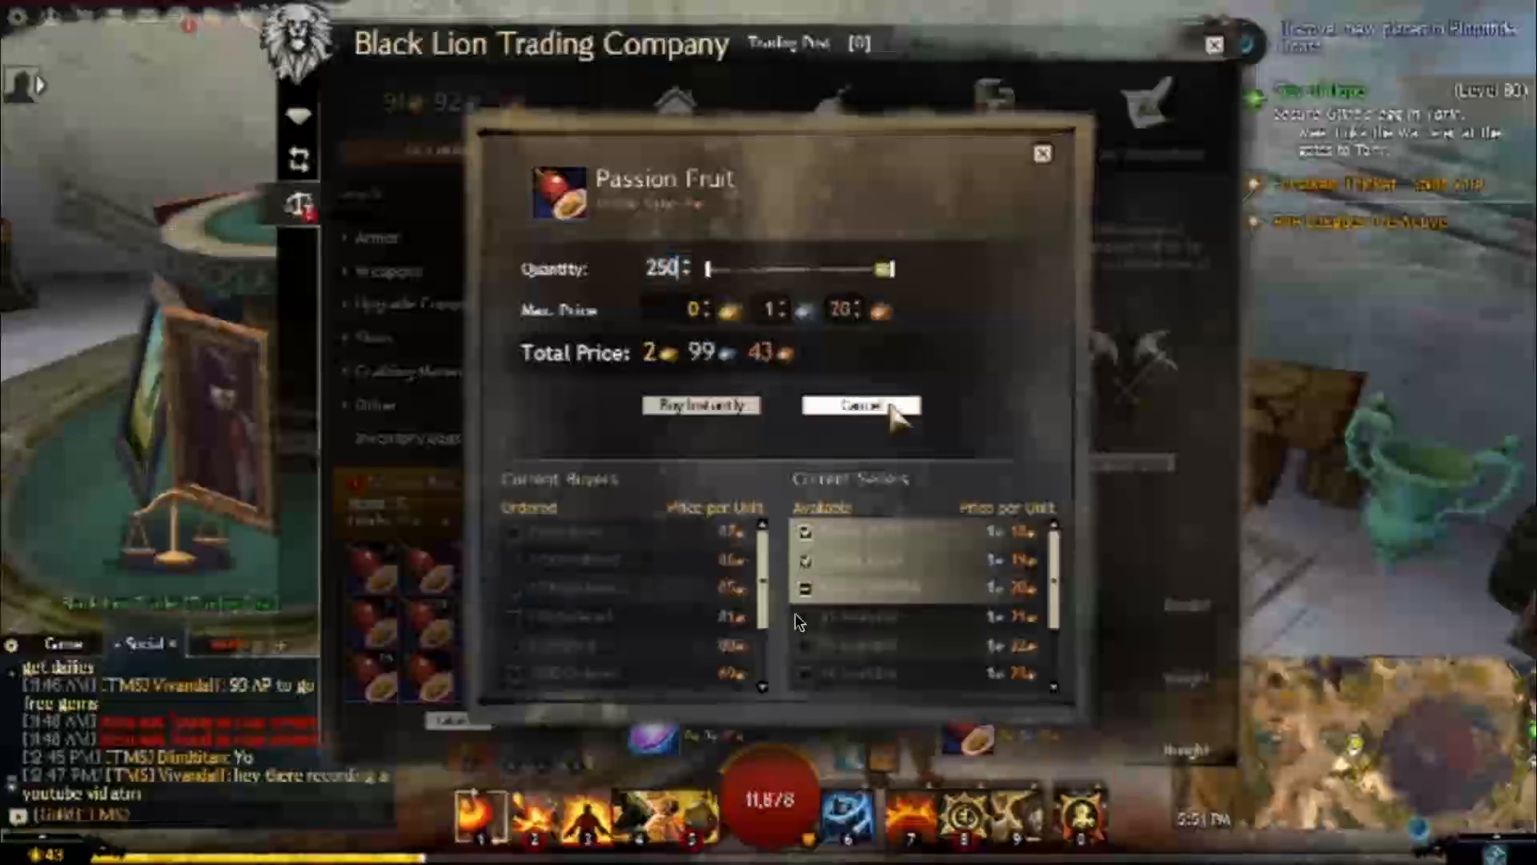
pyautogui.click(860, 403)
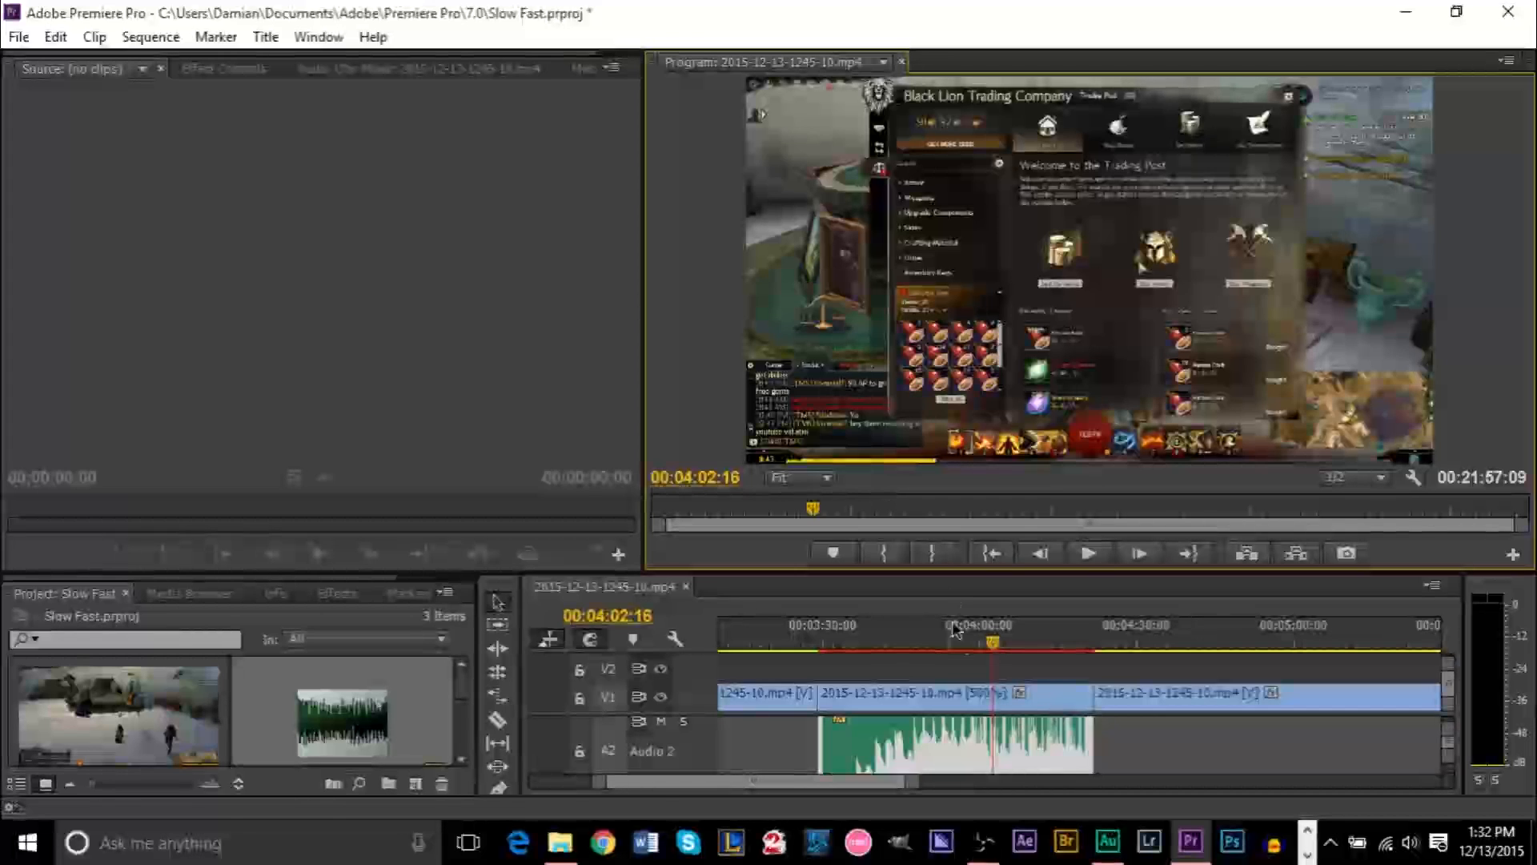
pyautogui.moveTo(1030, 674)
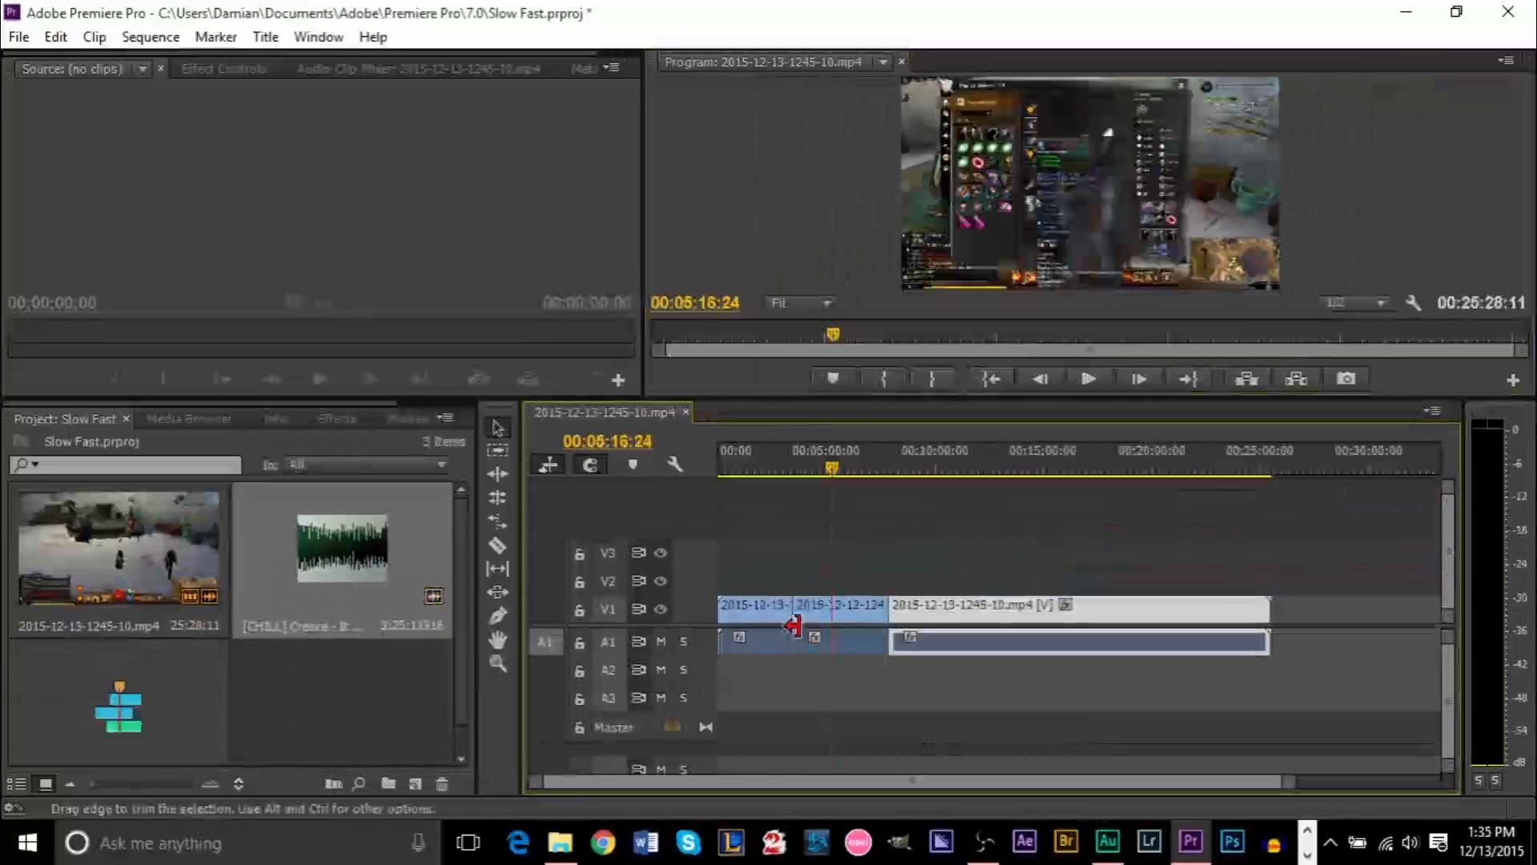
pyautogui.moveTo(870, 596)
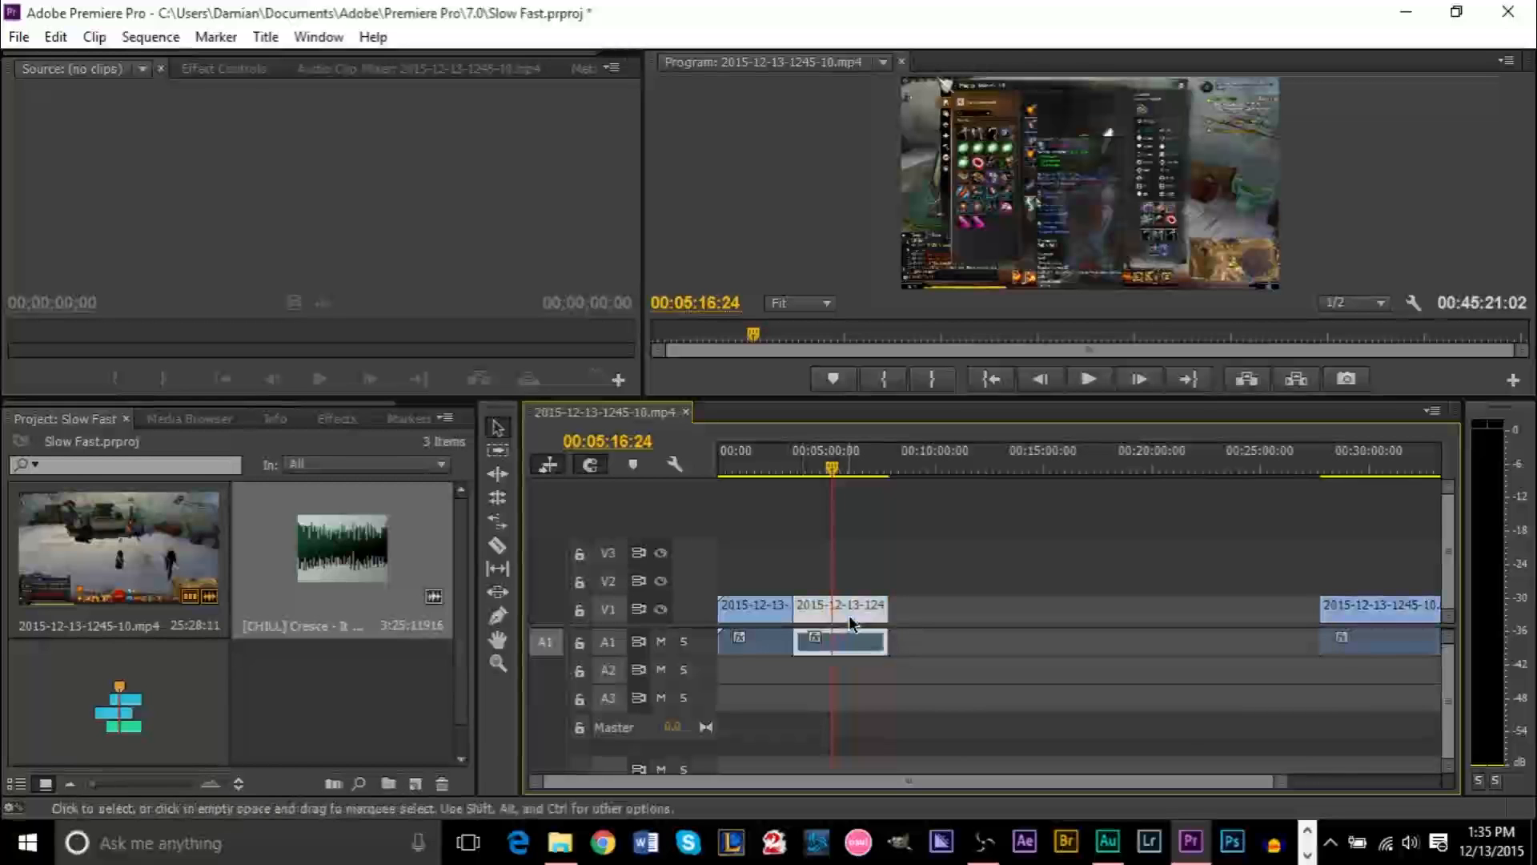
# Set the later gameplay clip's speed to 50% in Speed/Duration
pyautogui.rightClick(839, 637)
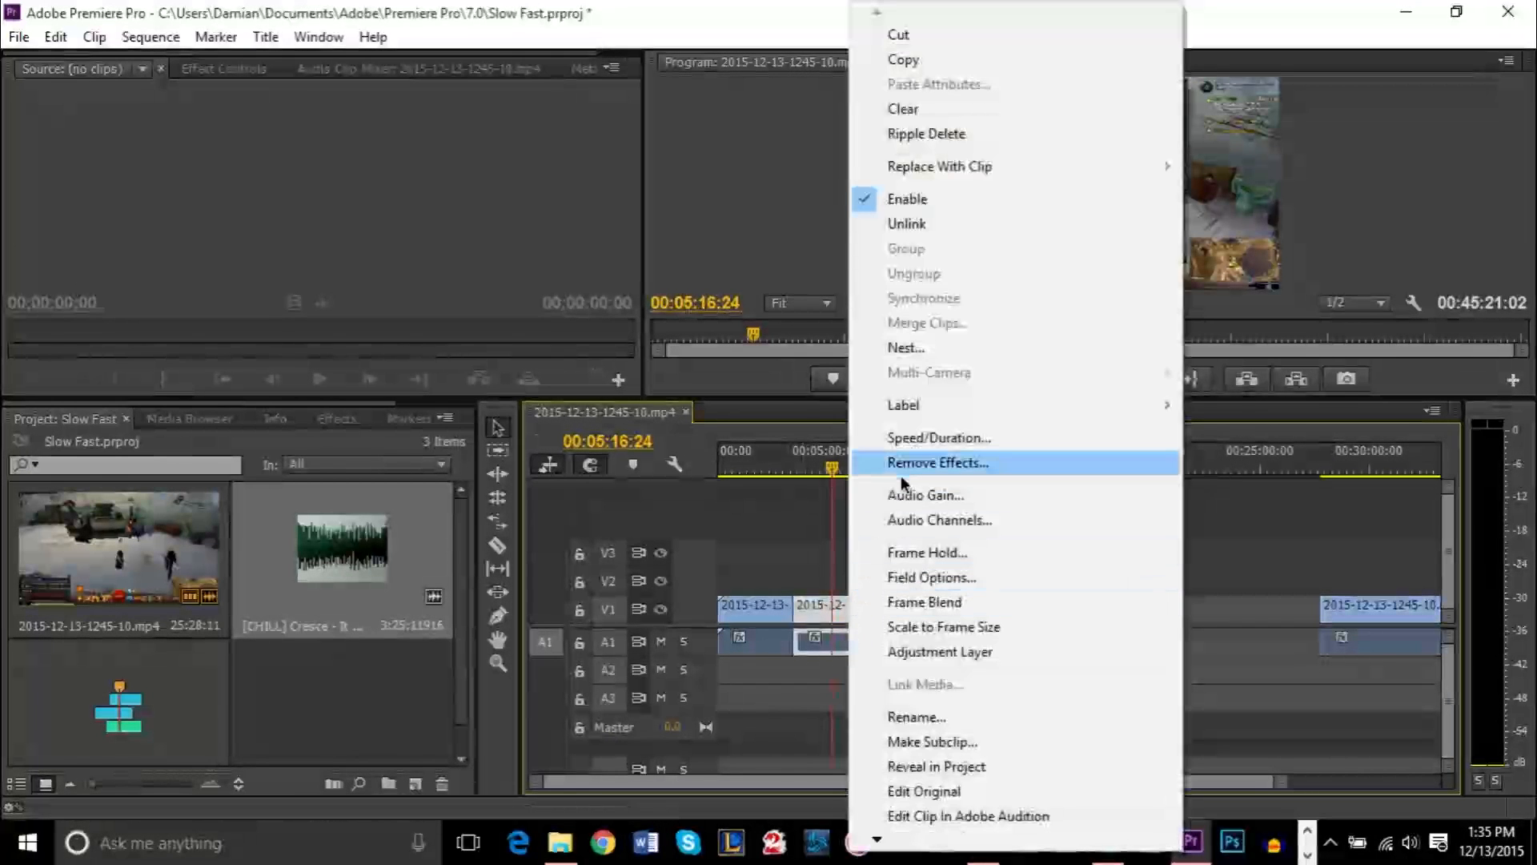
pyautogui.click(939, 437)
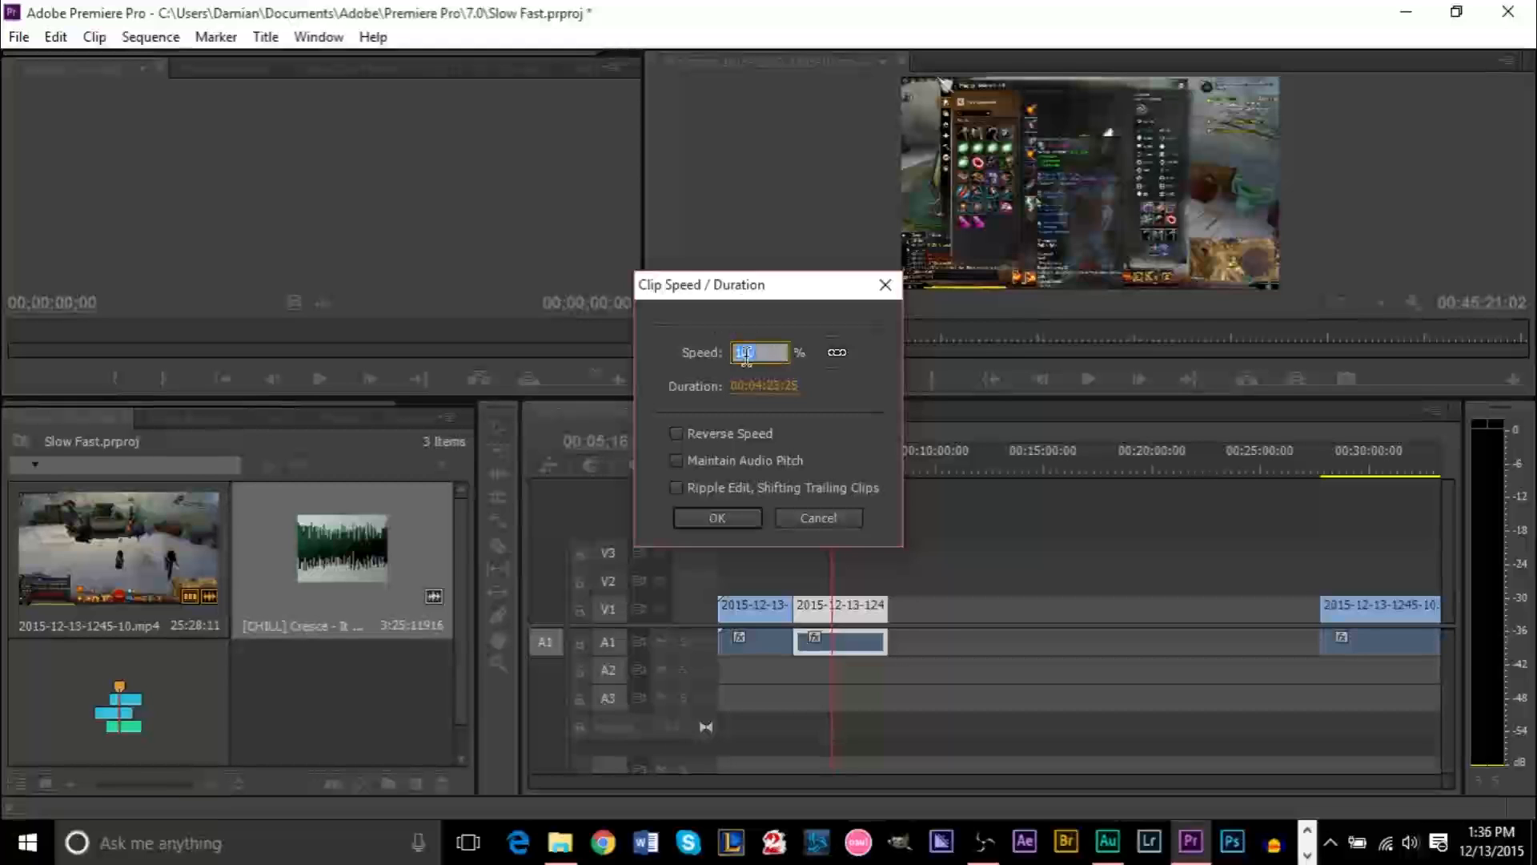
pyautogui.tripleClick(760, 352)
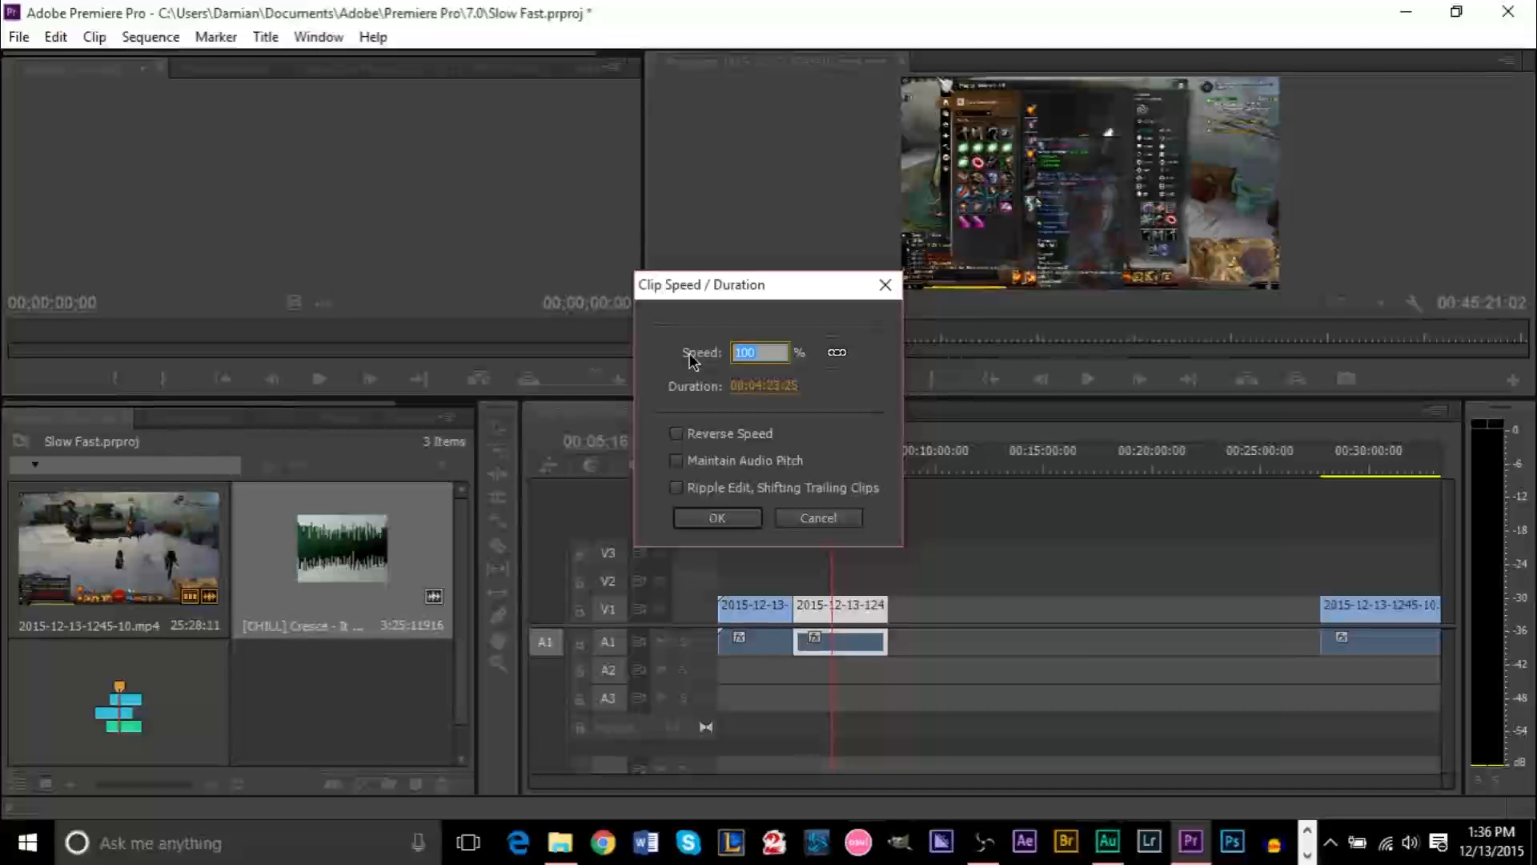
pyautogui.click(716, 518)
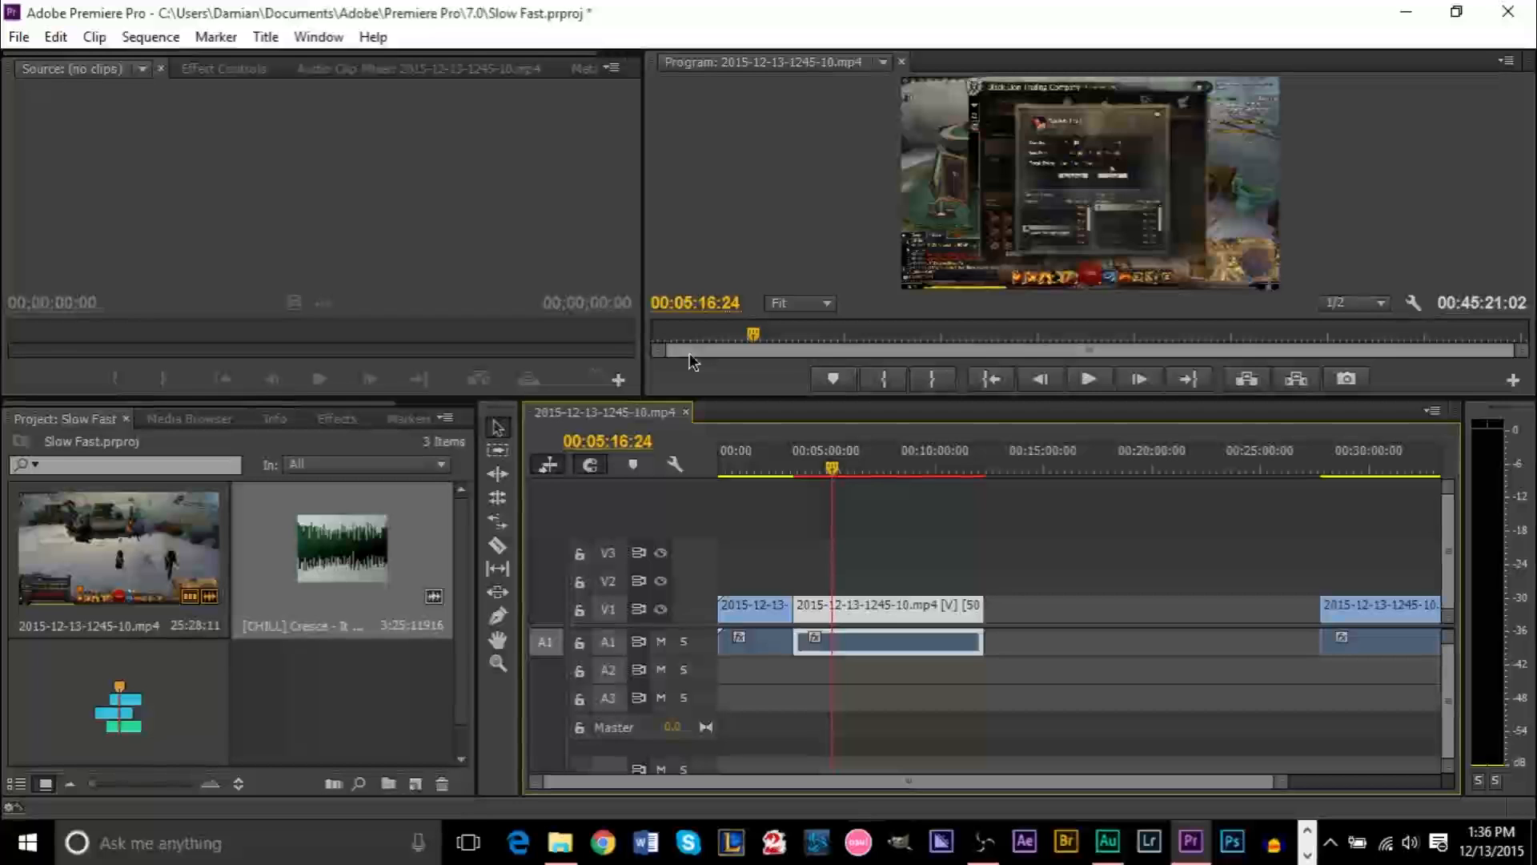
pyautogui.moveTo(843, 495)
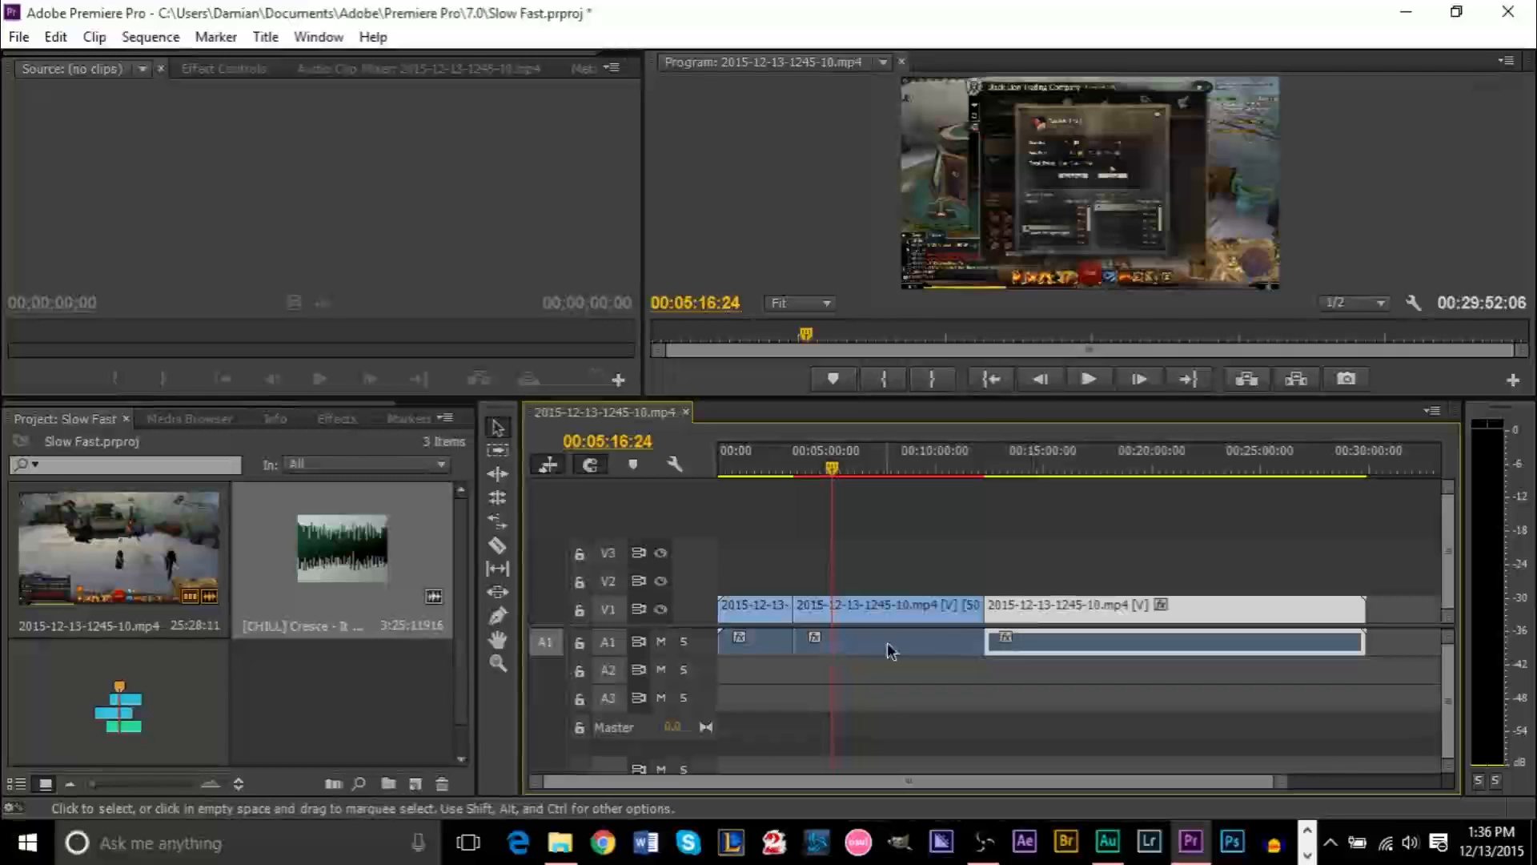
# Deselect the clips and play back the edited sequence from an earlier point
pyautogui.click(885, 642)
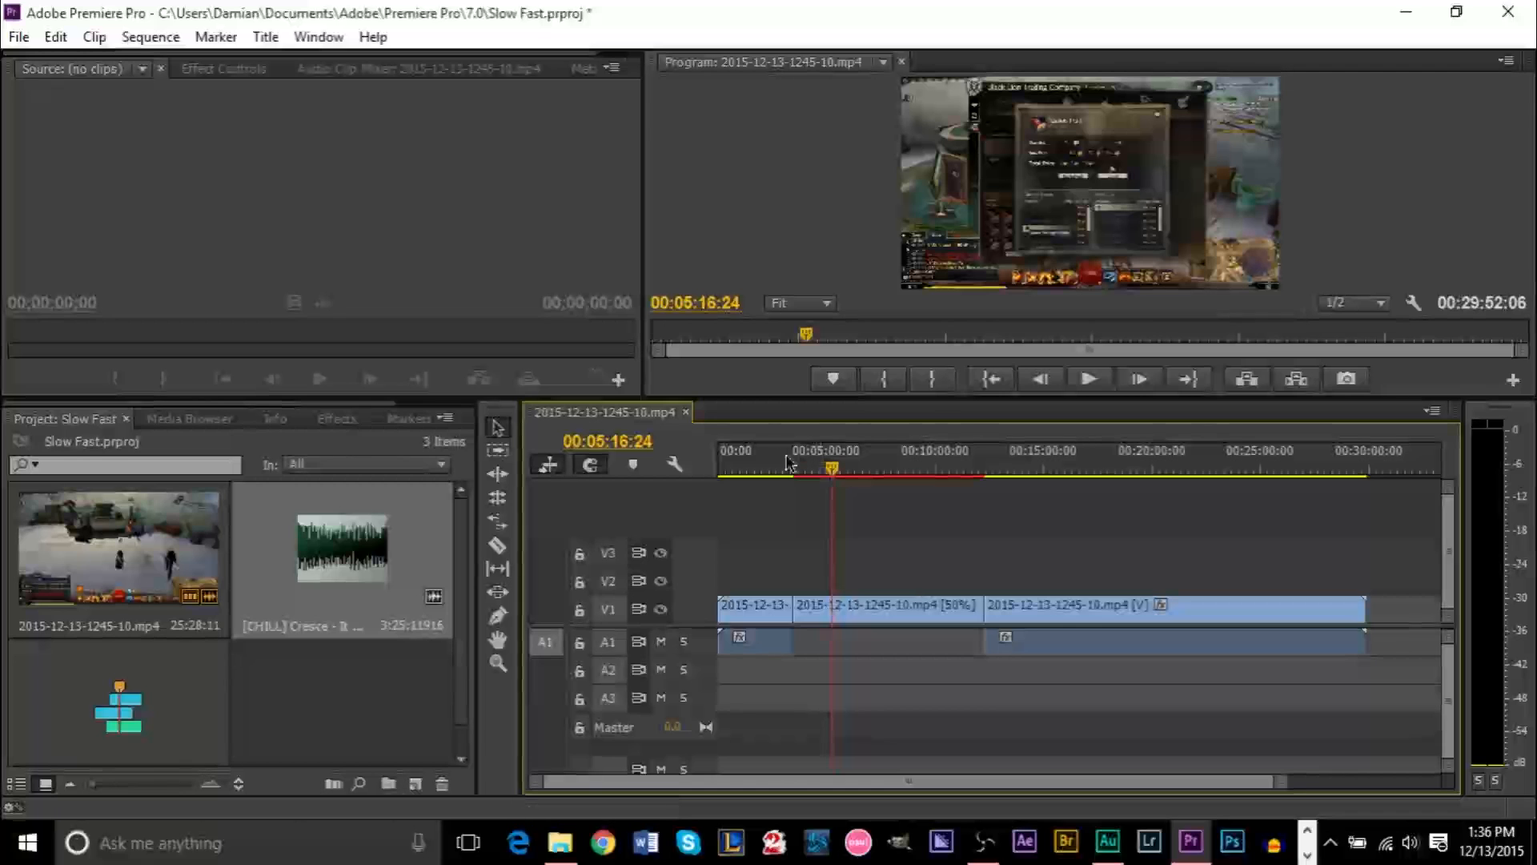
pyautogui.click(778, 468)
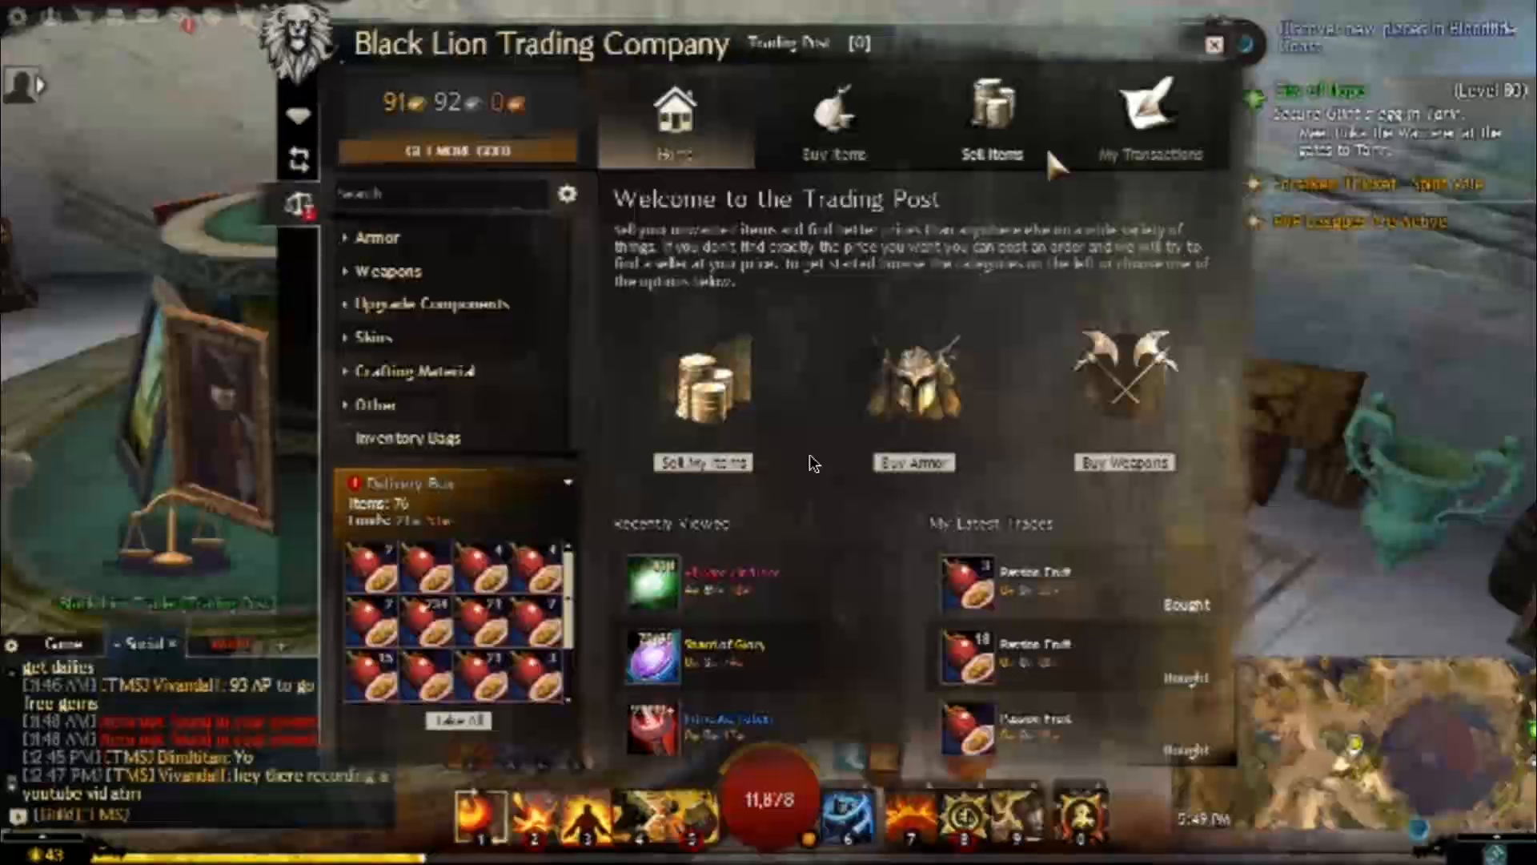
pyautogui.moveTo(767, 490)
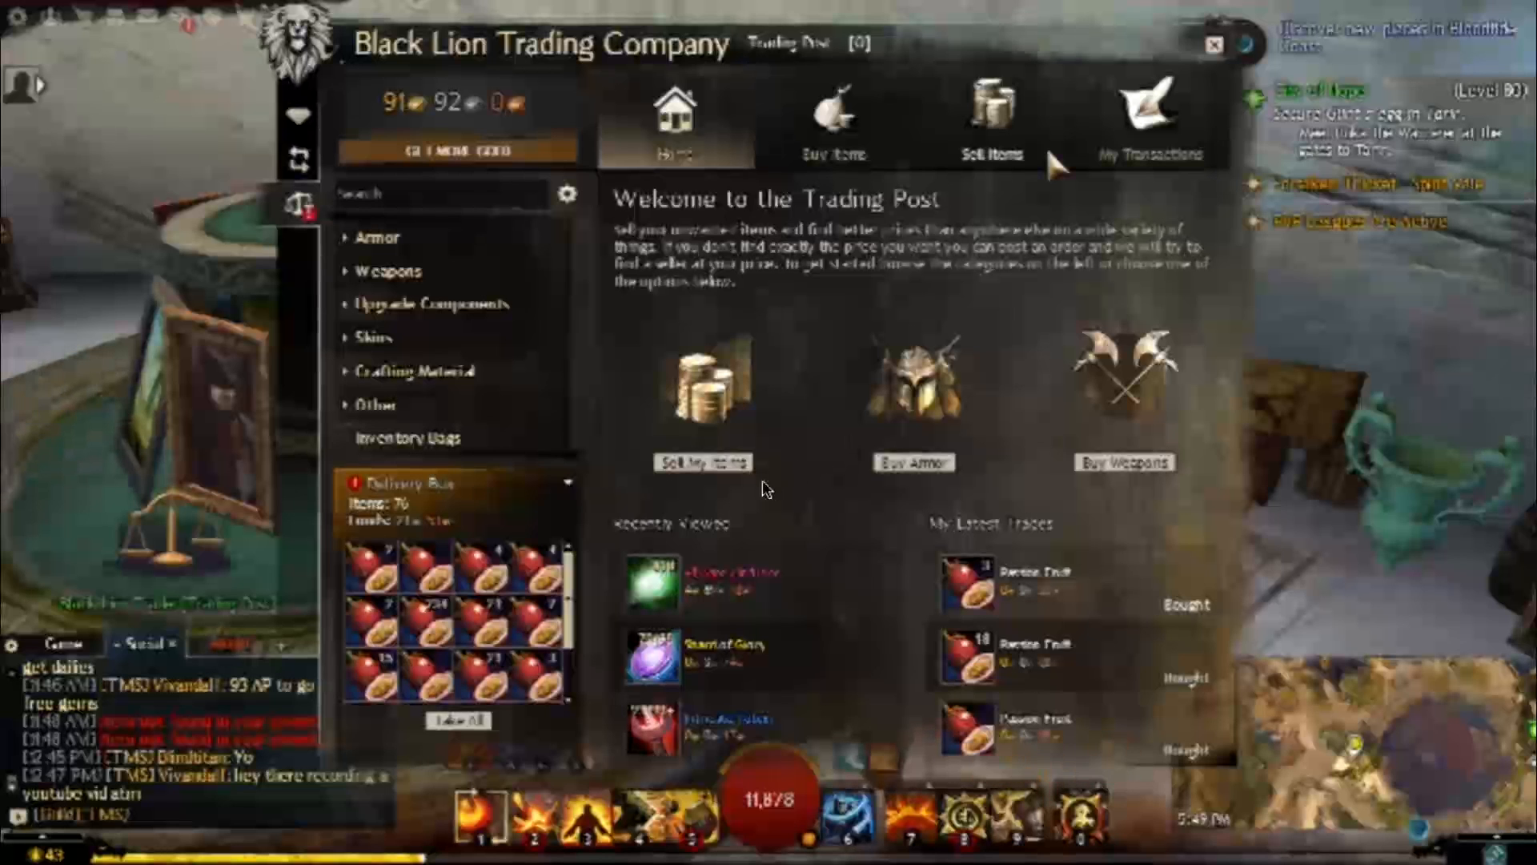